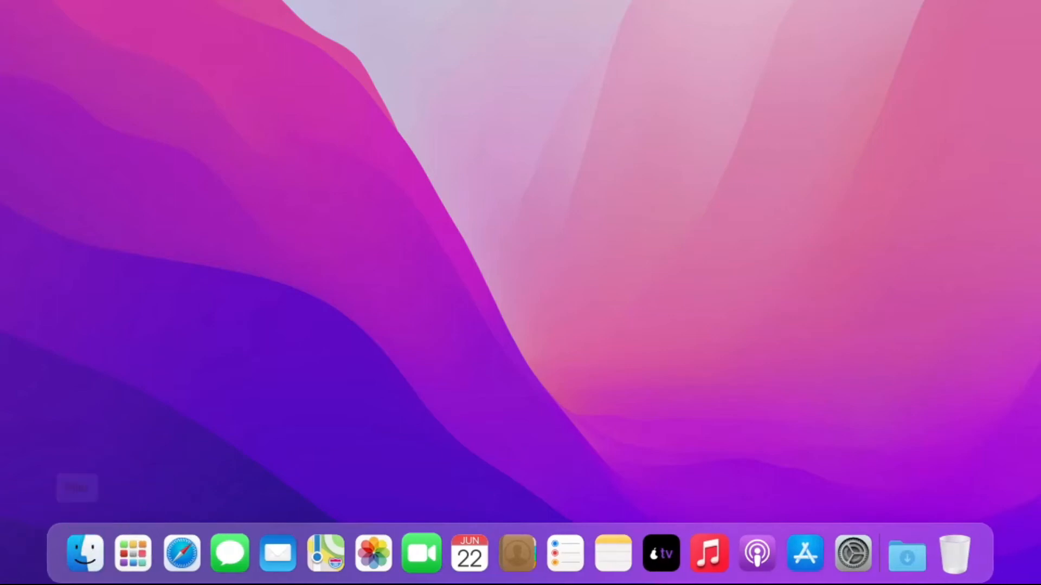
pyautogui.moveTo(177, 553)
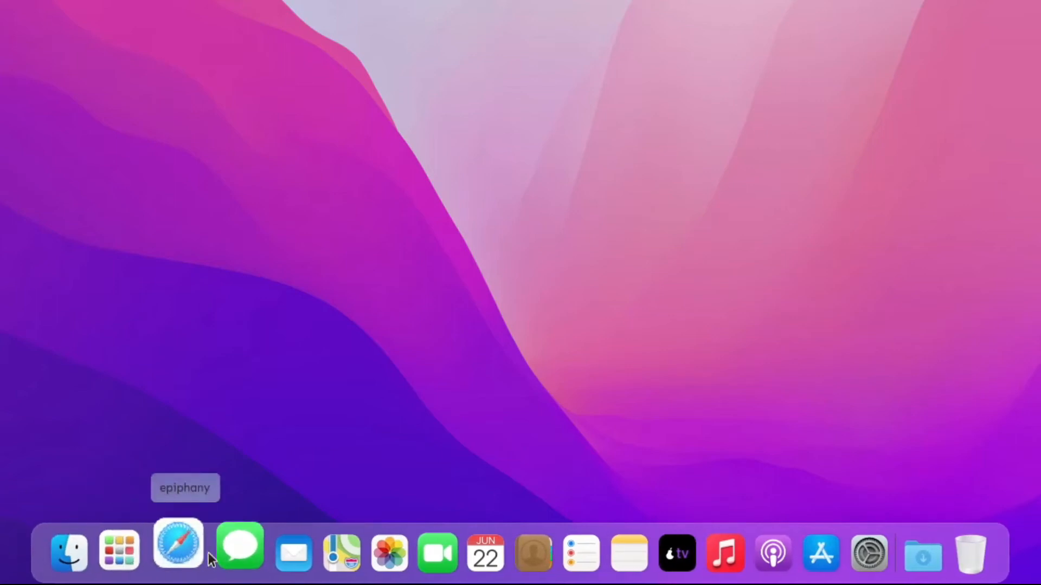
pyautogui.moveTo(609, 565)
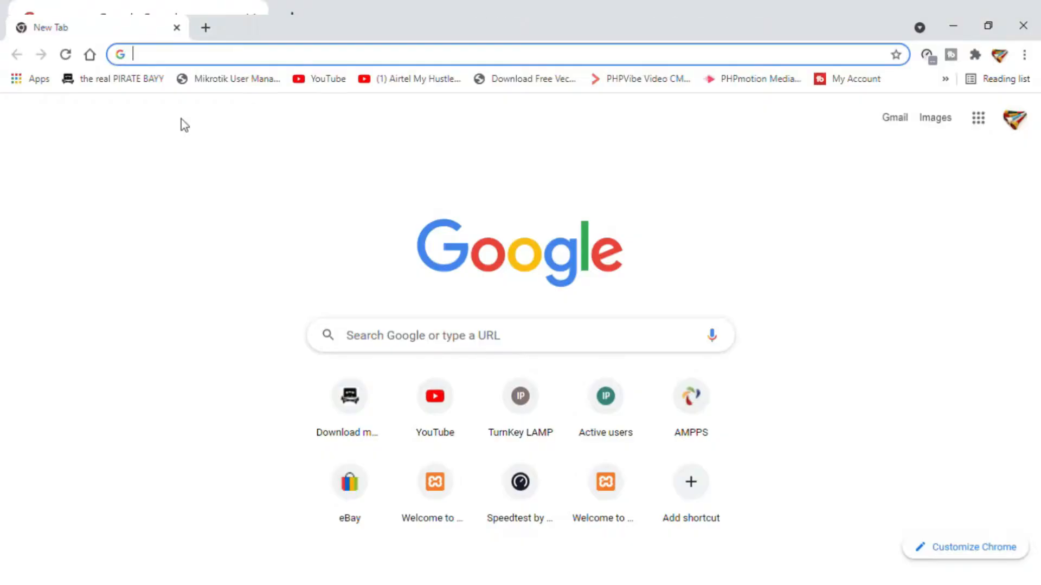
pyautogui.moveTo(302, 21)
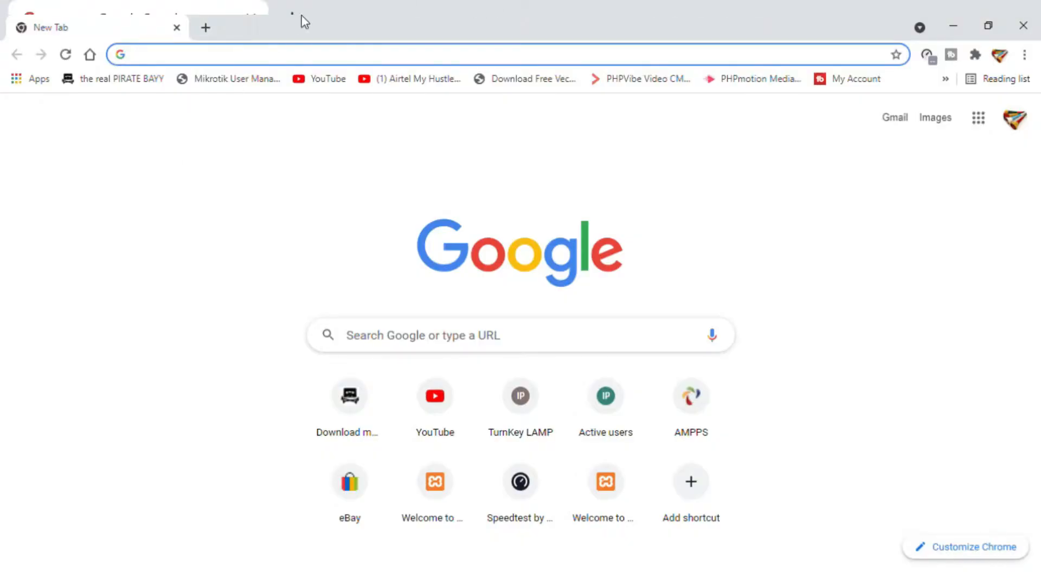
pyautogui.moveTo(385, 262)
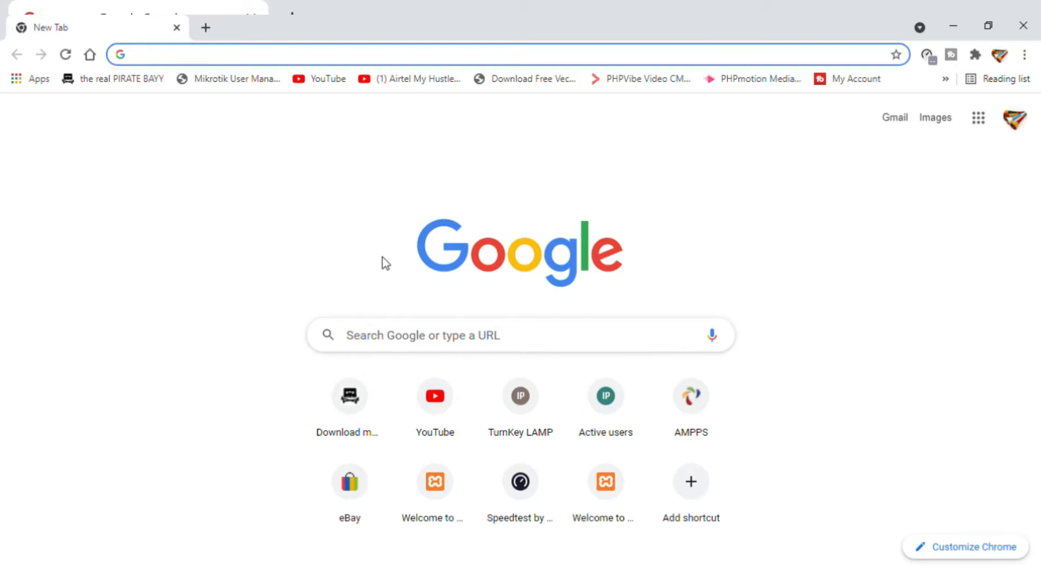
# Search 'pear os monetrey', open the pearOS Official Website and accept all privacy consents
pyautogui.write('pear os monetrey')
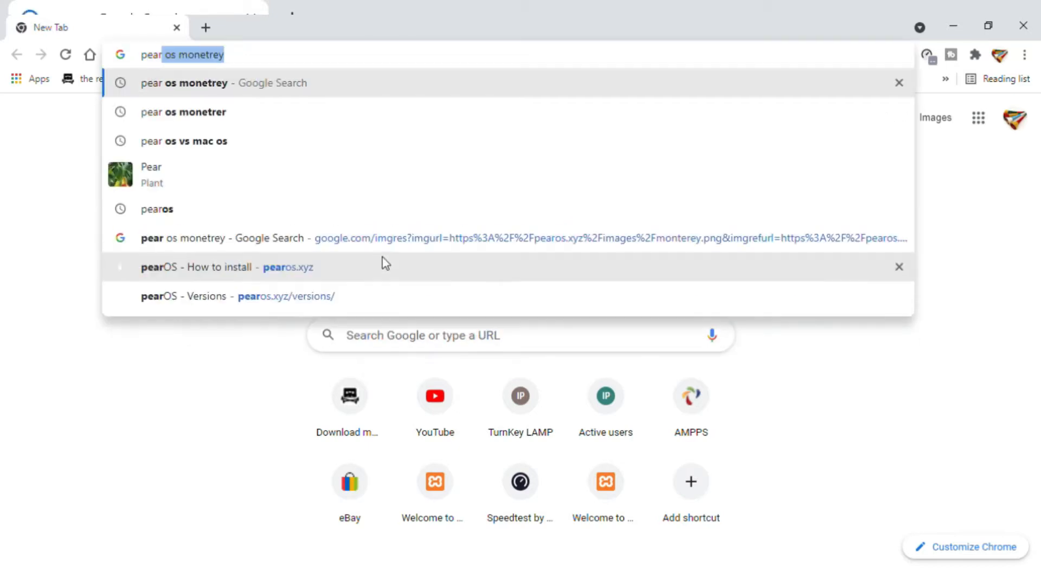
pyautogui.click(156, 210)
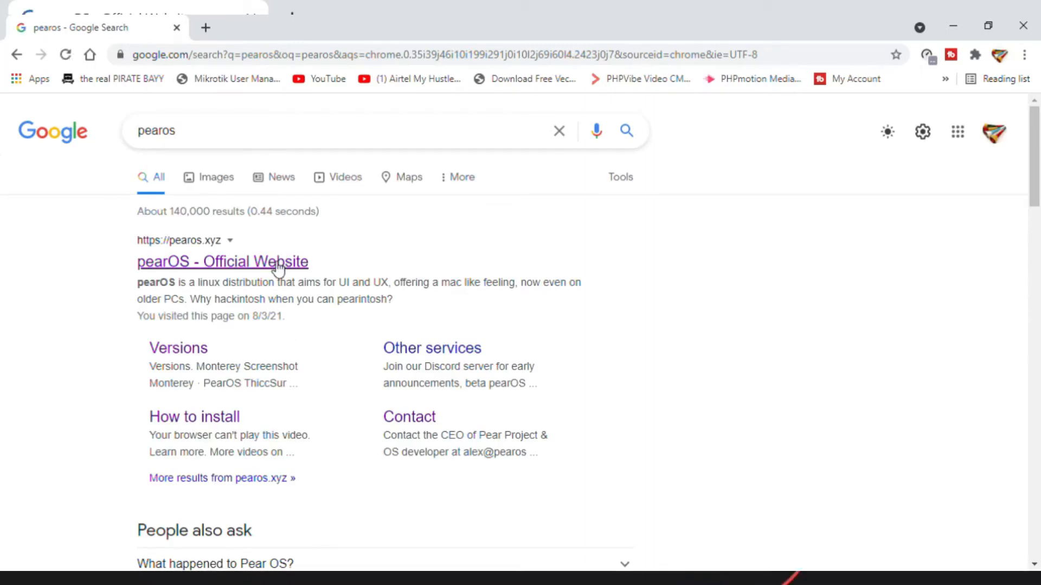
pyautogui.click(223, 261)
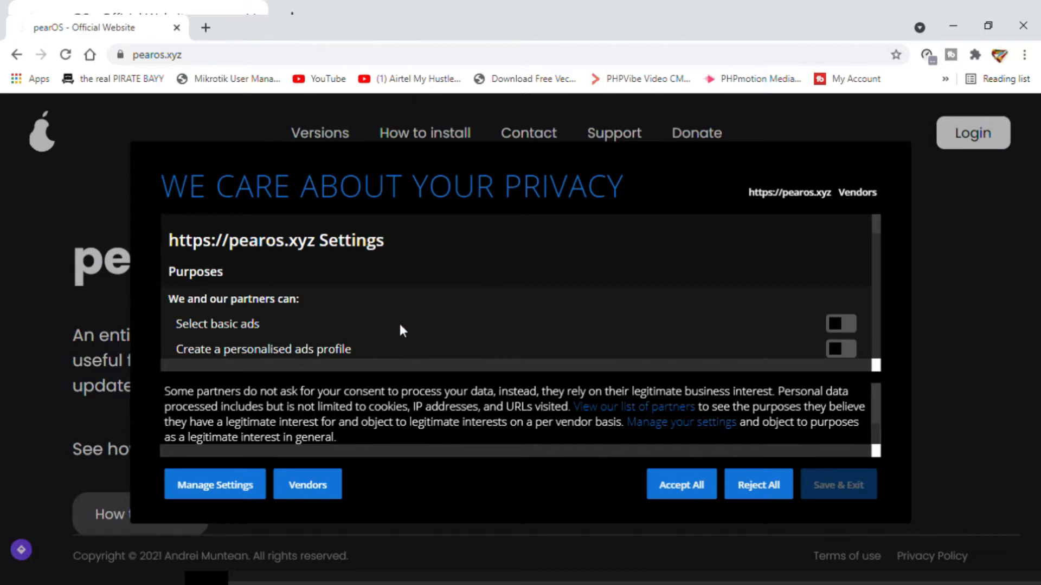
pyautogui.scroll(-3)
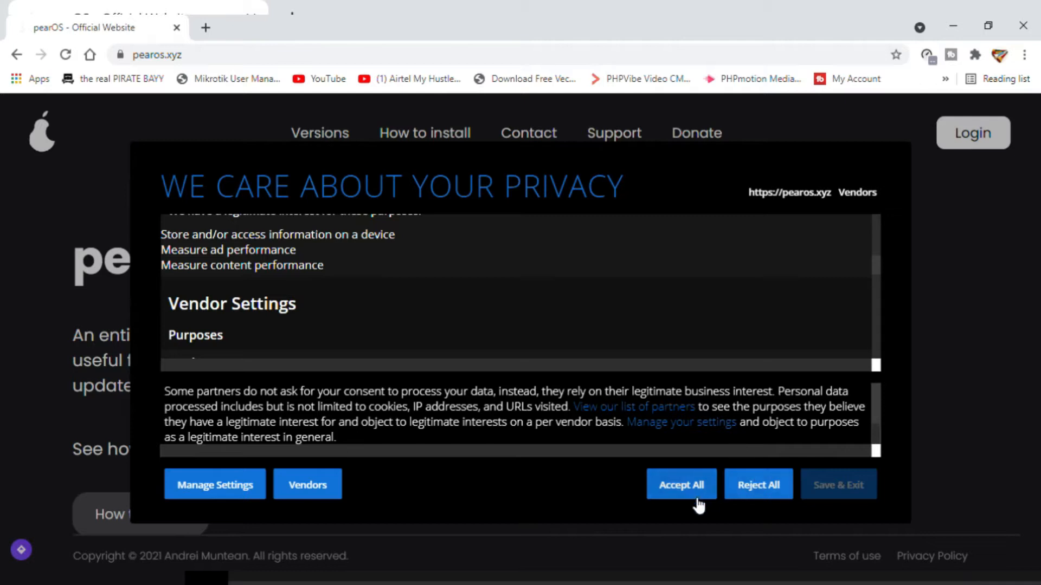
pyautogui.click(680, 484)
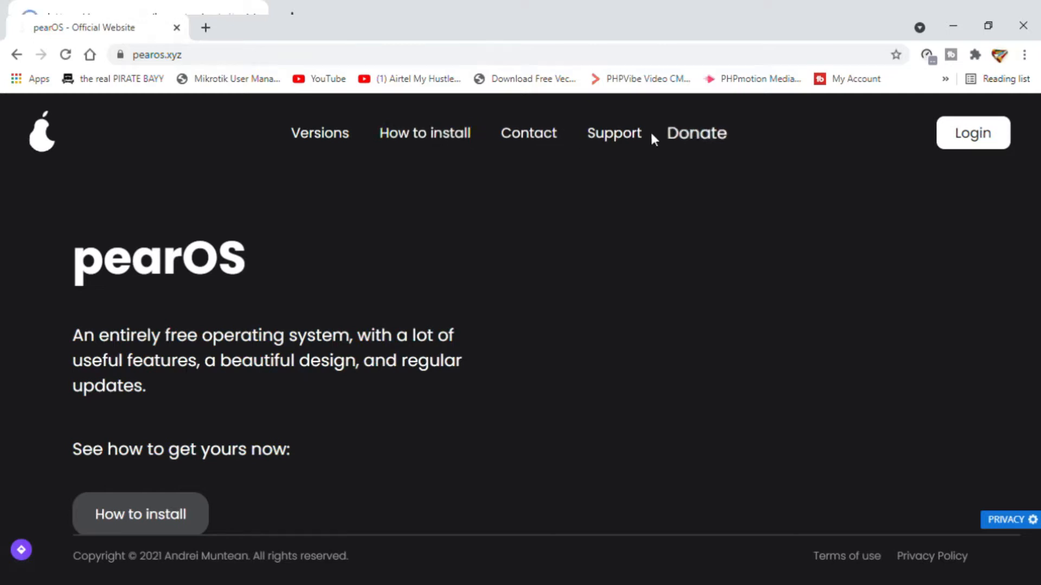
# Open the site's Versions page and scroll through the Monterey, ThiccSur and Catalina cards
pyautogui.click(319, 132)
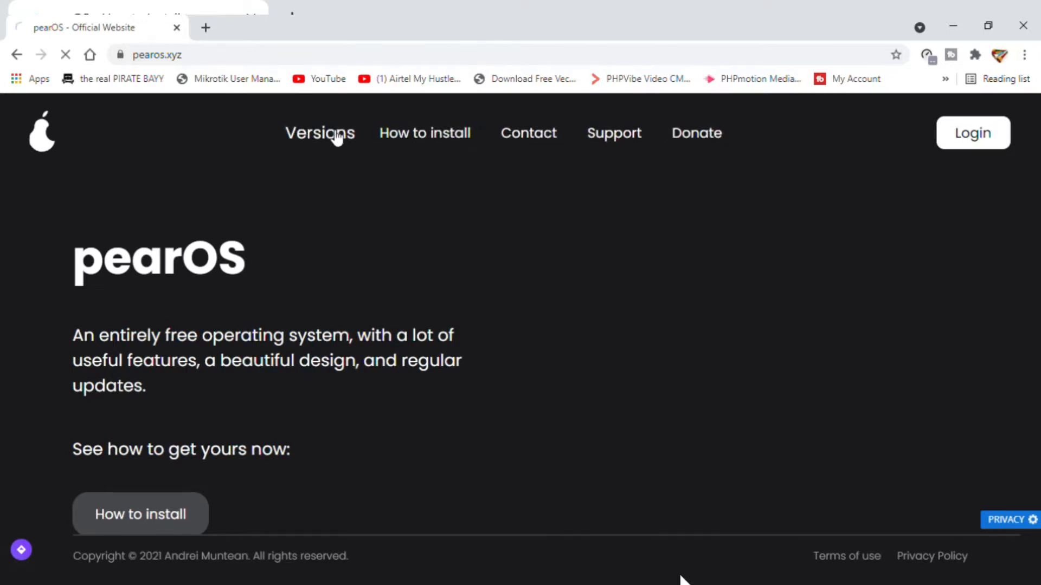
pyautogui.click(319, 133)
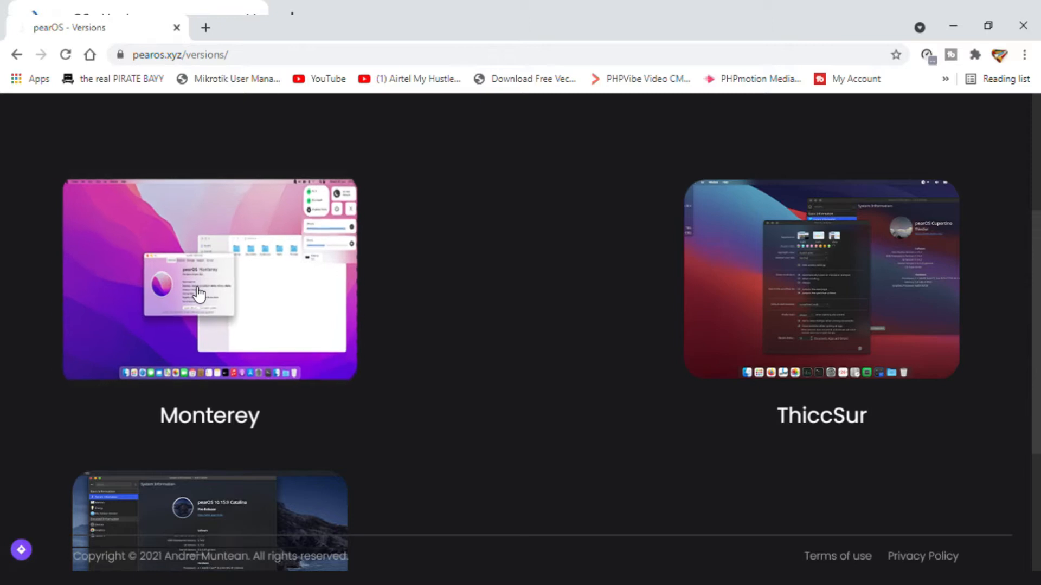
pyautogui.scroll(-3)
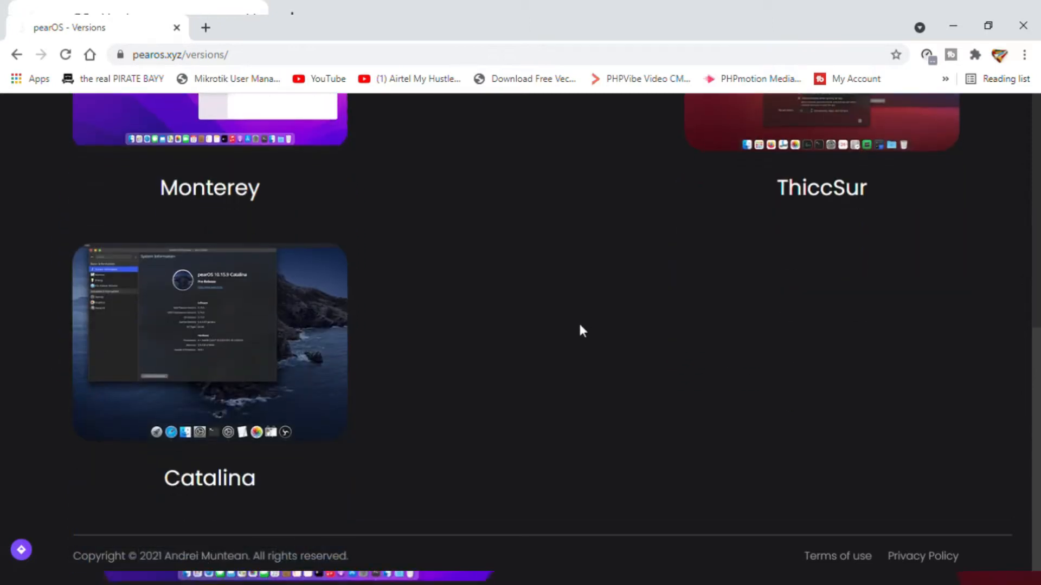
pyautogui.scroll(3)
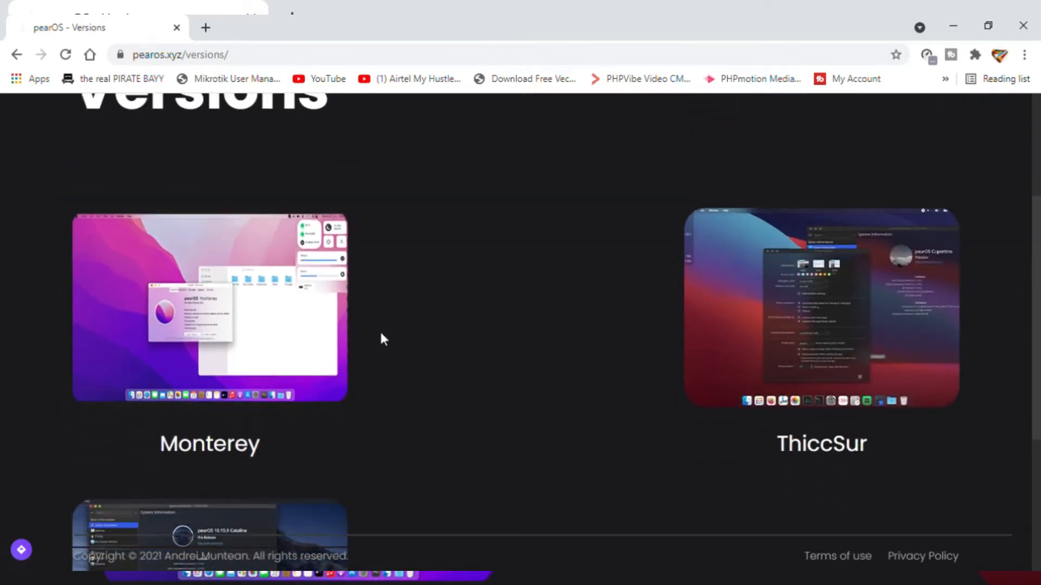
pyautogui.scroll(-3)
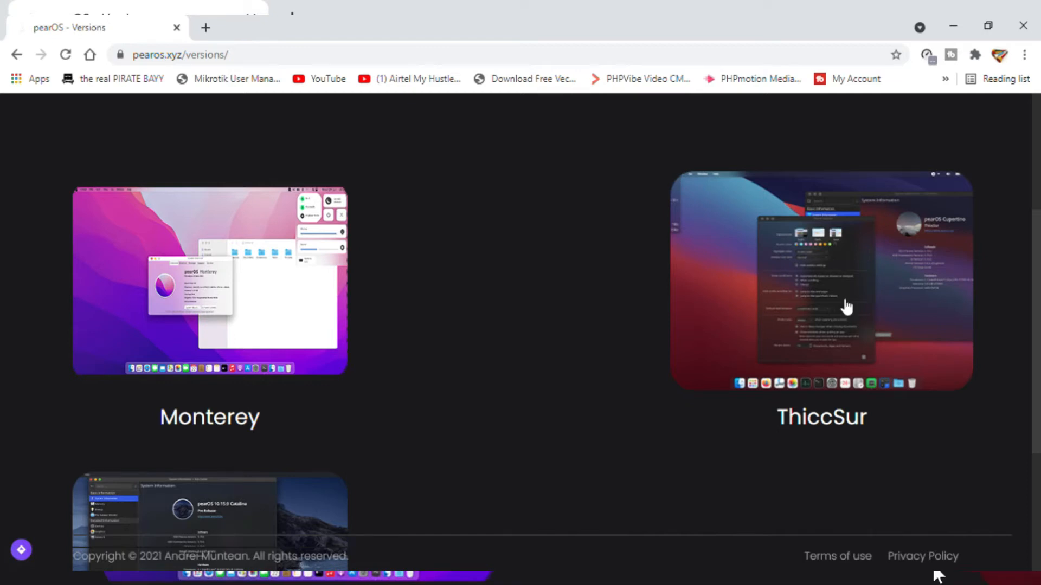
pyautogui.scroll(-3)
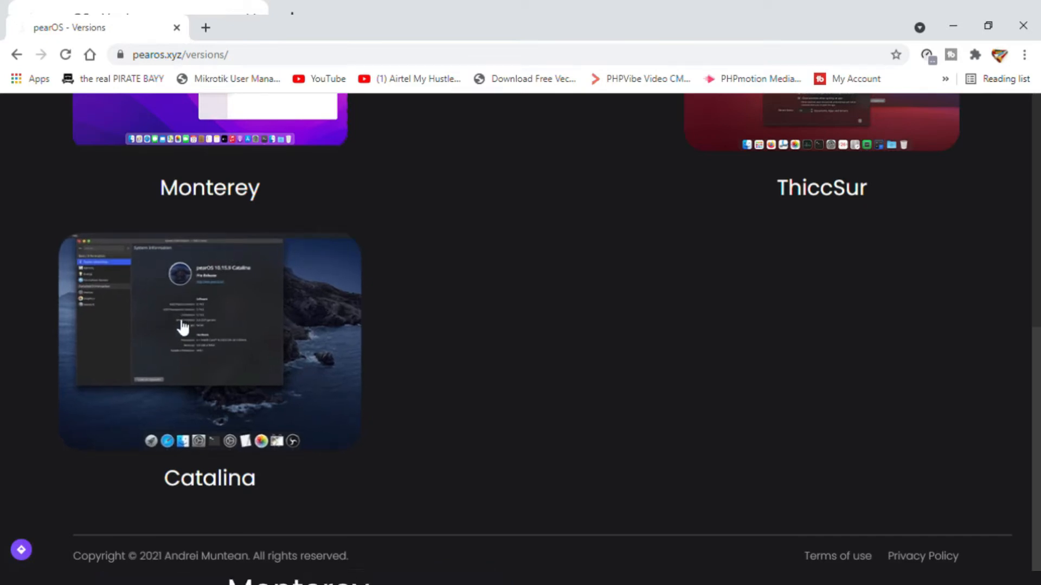
pyautogui.scroll(3)
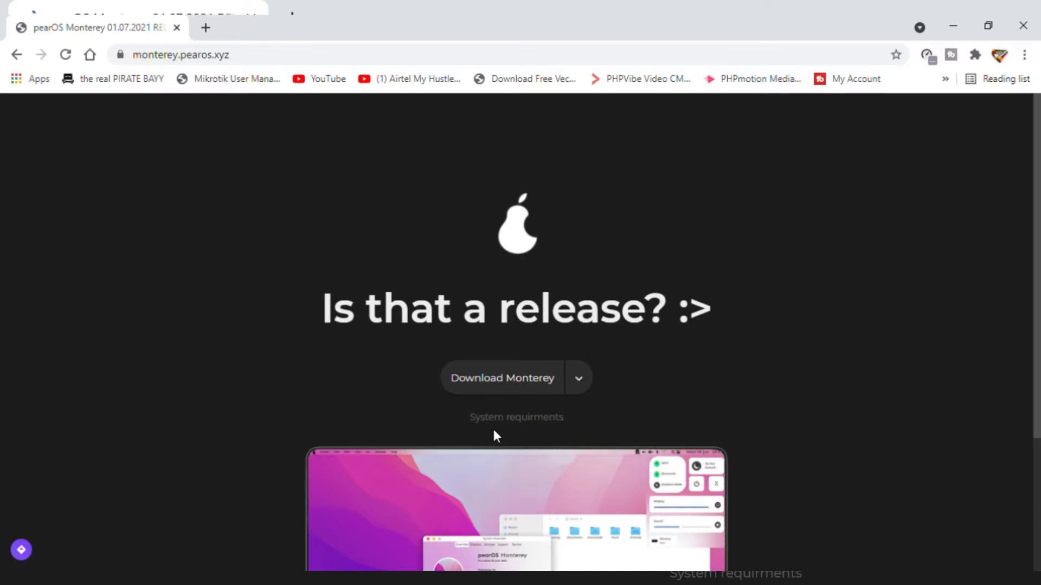
pyautogui.moveTo(731, 338)
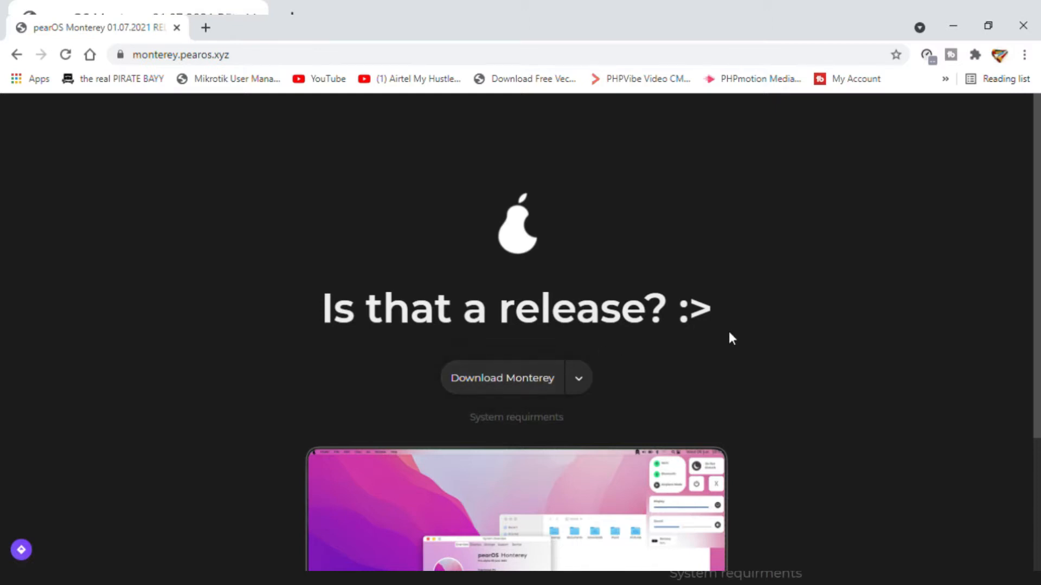
# Scroll the Monterey release page and start the download from Download Monterey's dropdown arrow
pyautogui.scroll(-3)
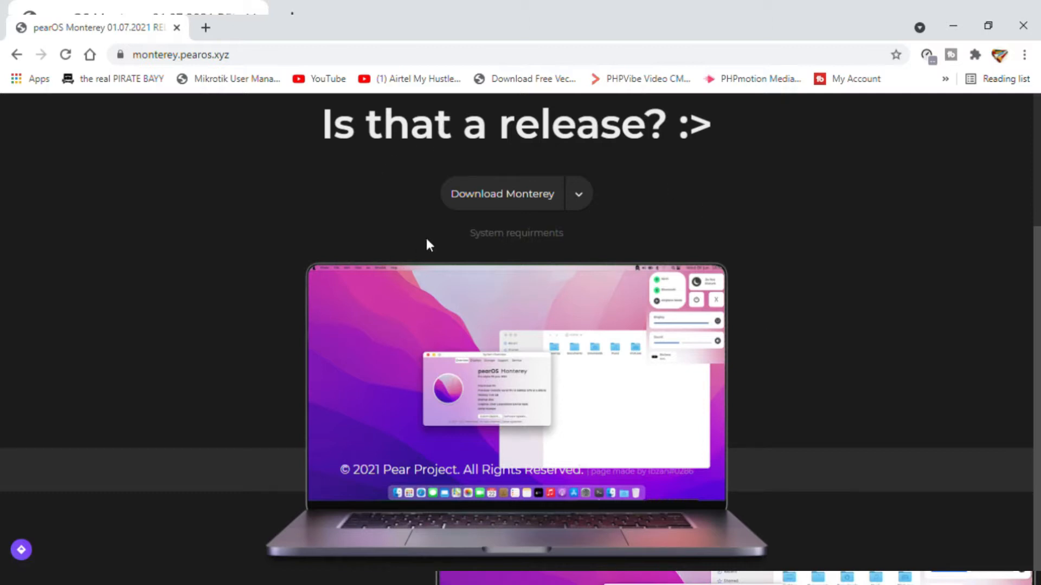
pyautogui.moveTo(544, 303)
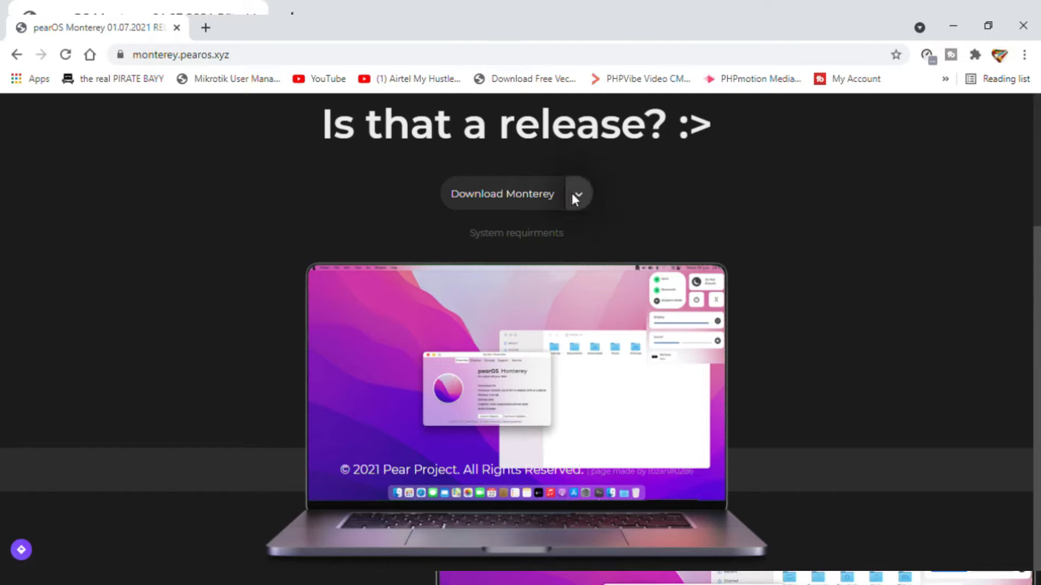
pyautogui.click(500, 194)
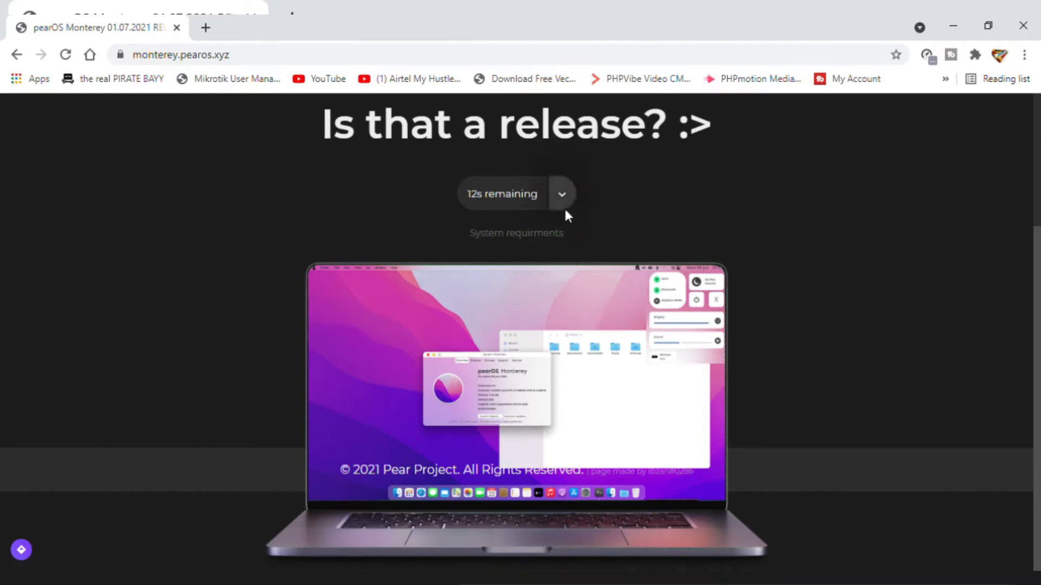
pyautogui.click(561, 193)
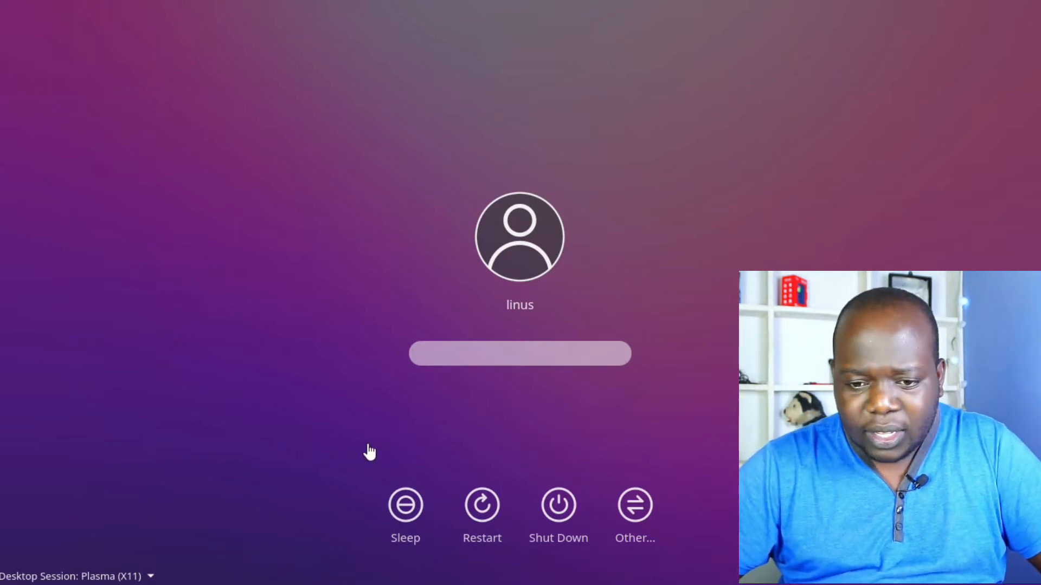
pyautogui.moveTo(464, 232)
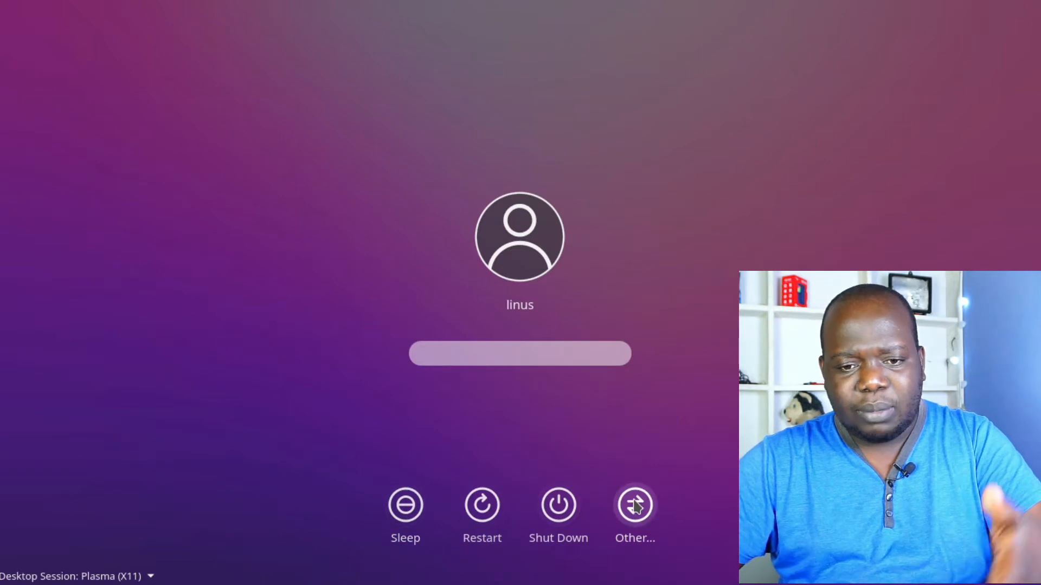
# Switch the login to the Username/Password form via Other..., then return with List Users
pyautogui.click(634, 505)
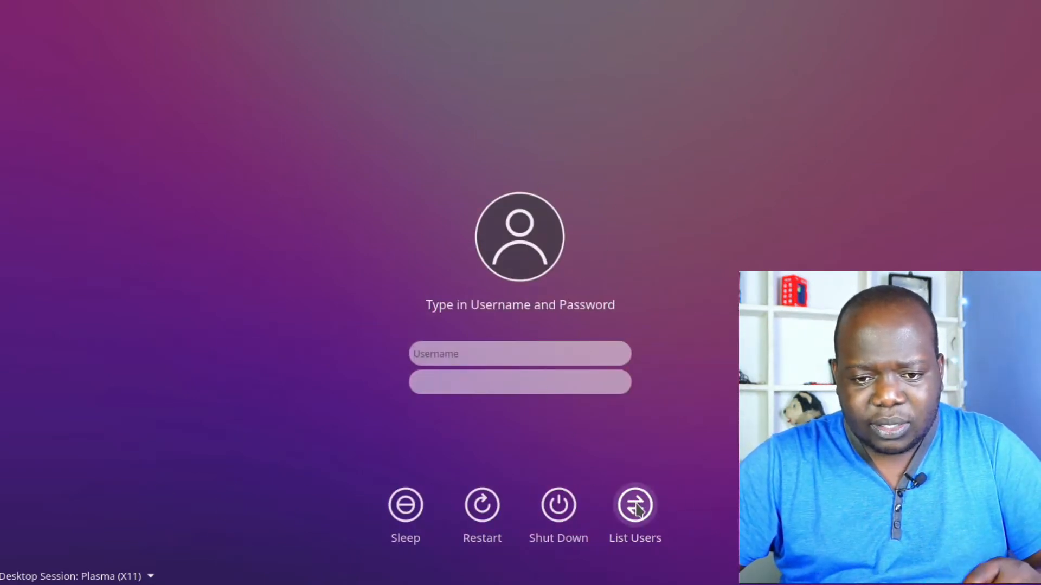
pyautogui.click(635, 505)
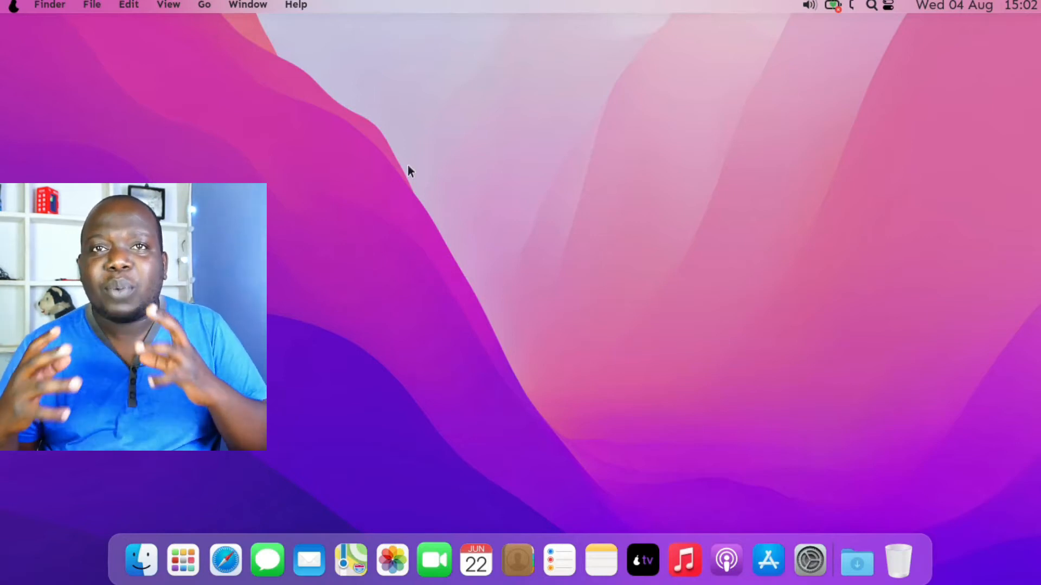
pyautogui.moveTo(638, 216)
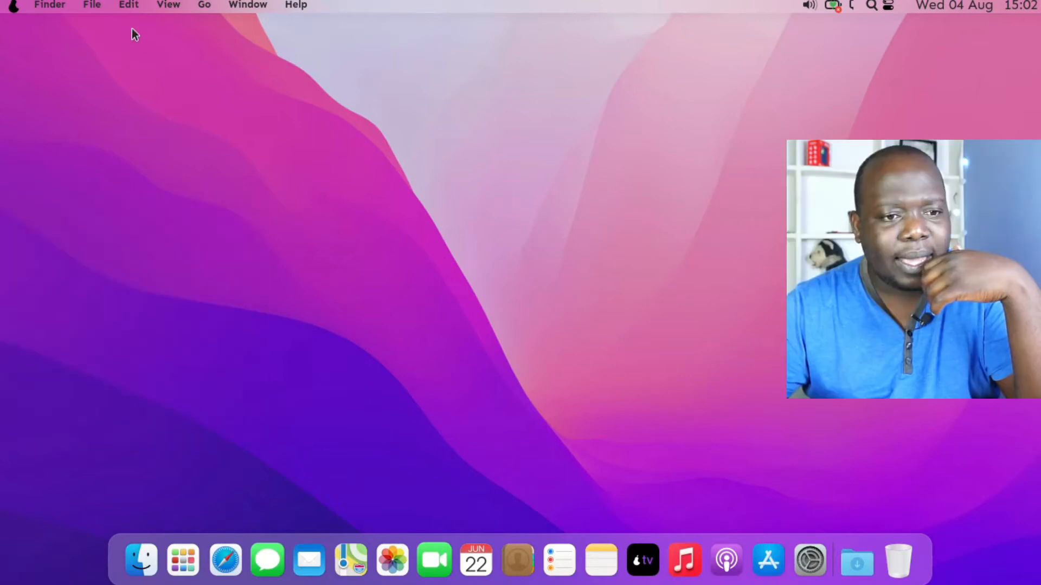
# Choose About This Pearintosh from the pear logo menu
pyautogui.click(12, 6)
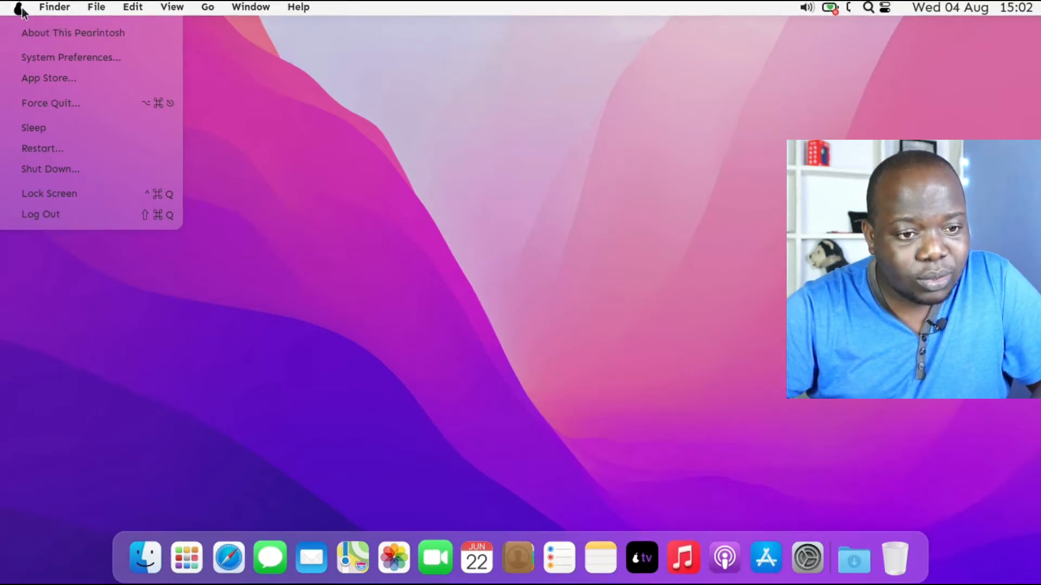
pyautogui.moveTo(73, 33)
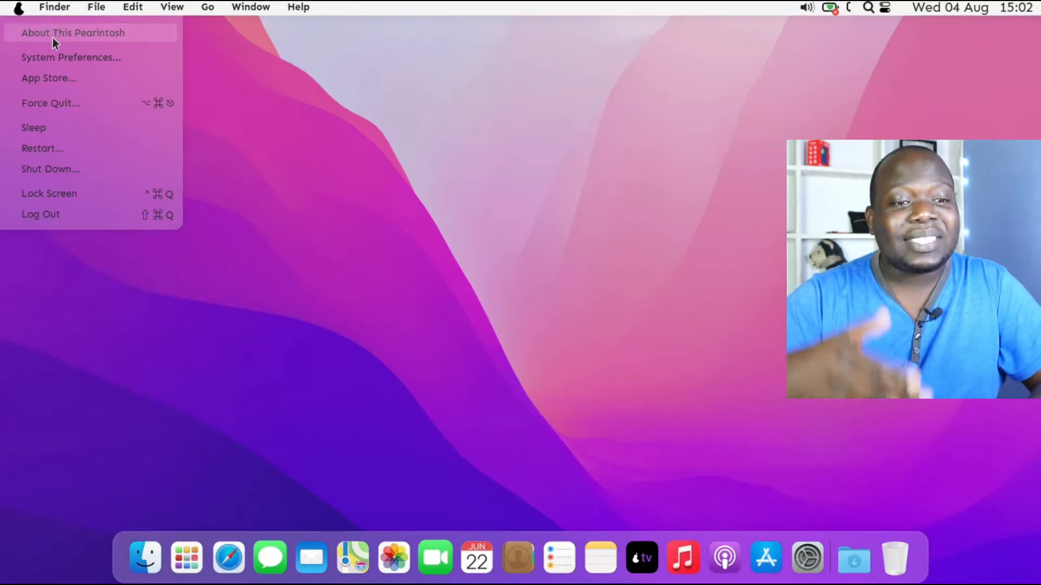
pyautogui.moveTo(48, 78)
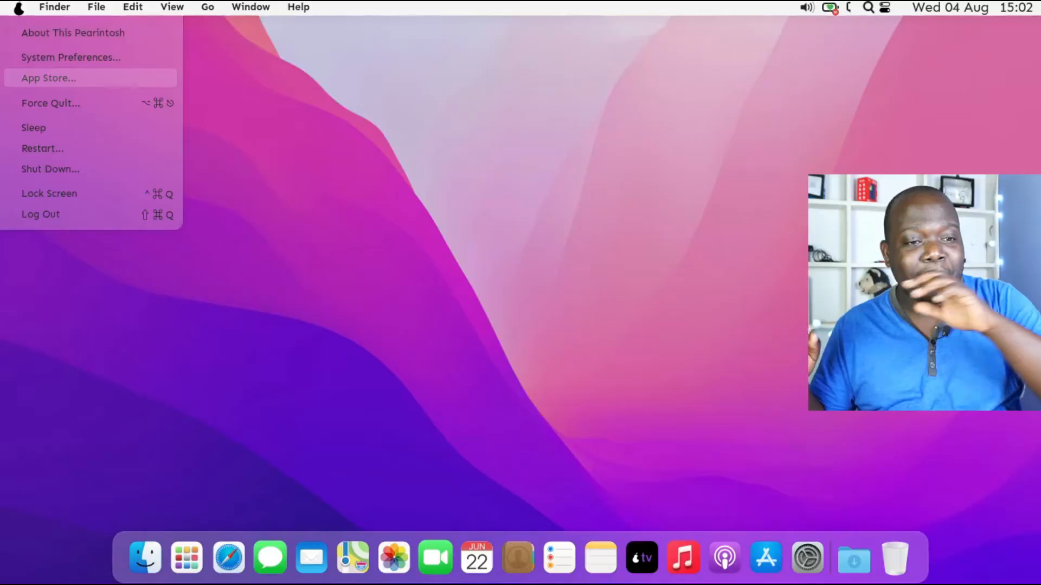
pyautogui.moveTo(74, 32)
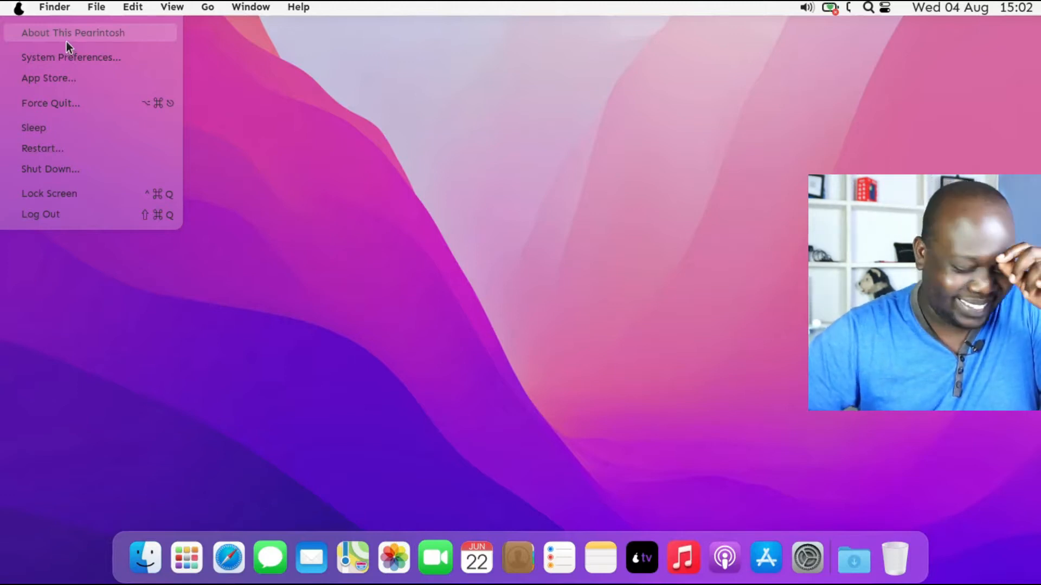
pyautogui.click(74, 33)
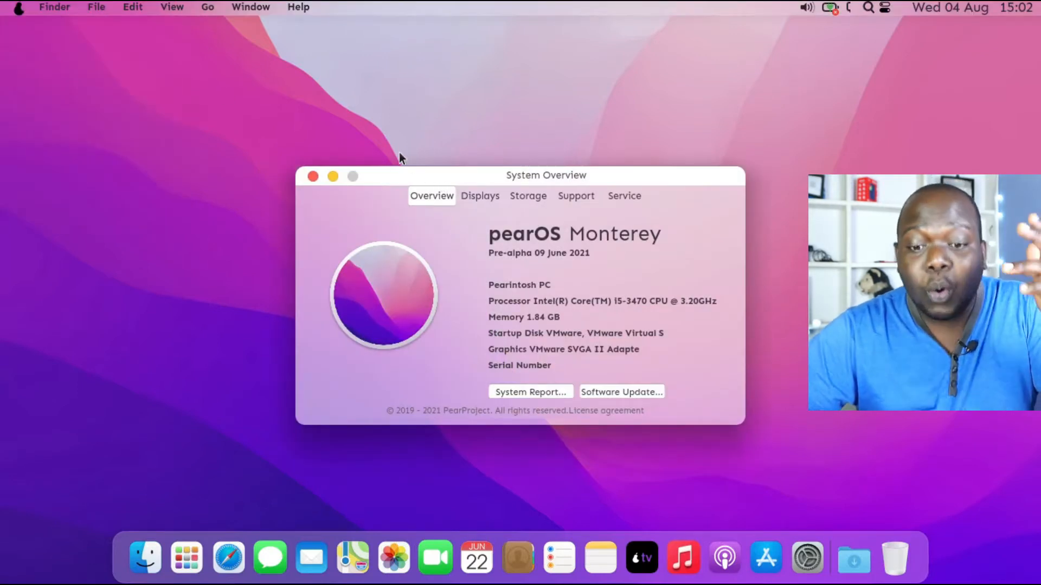
pyautogui.moveTo(294, 108)
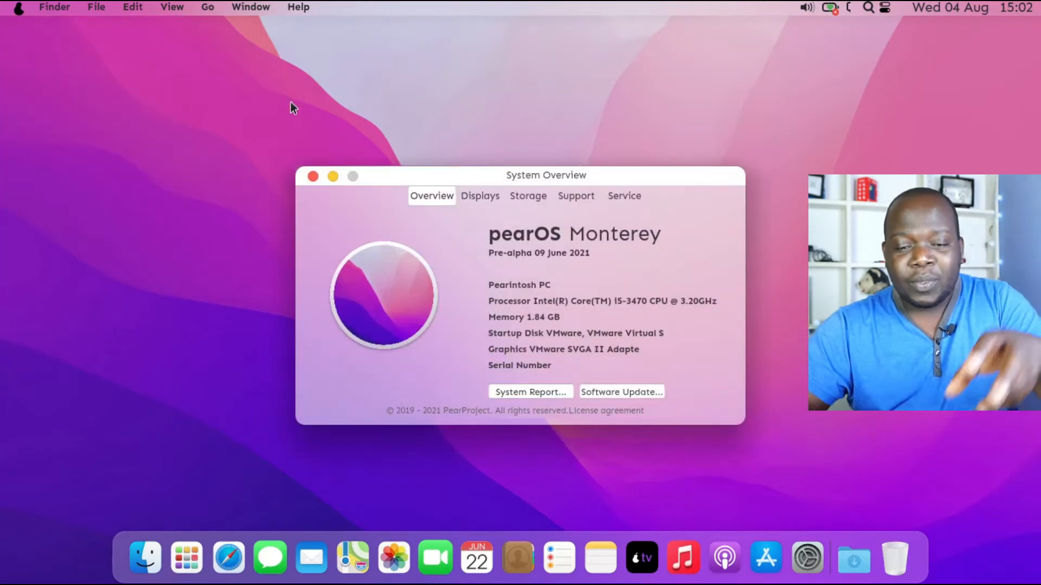
pyautogui.moveTo(382, 143)
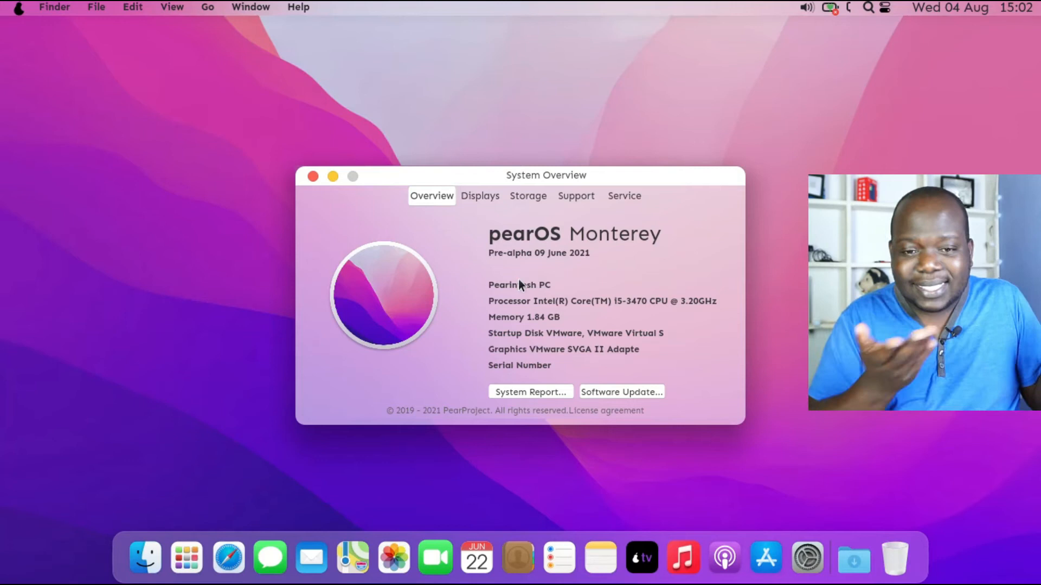
pyautogui.moveTo(479, 196)
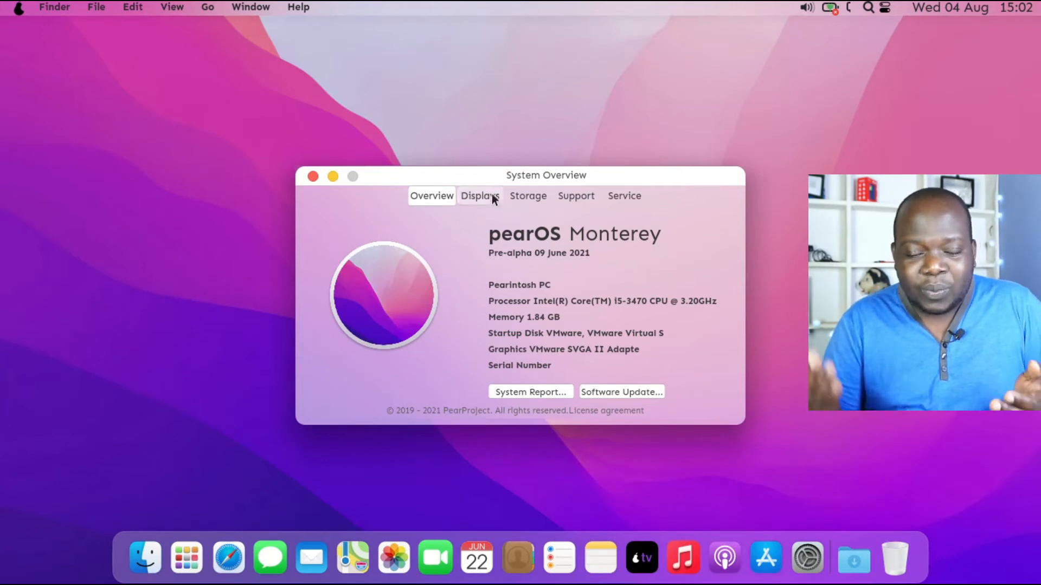
# View the Displays, Support and Service pages of the system overview
pyautogui.click(479, 196)
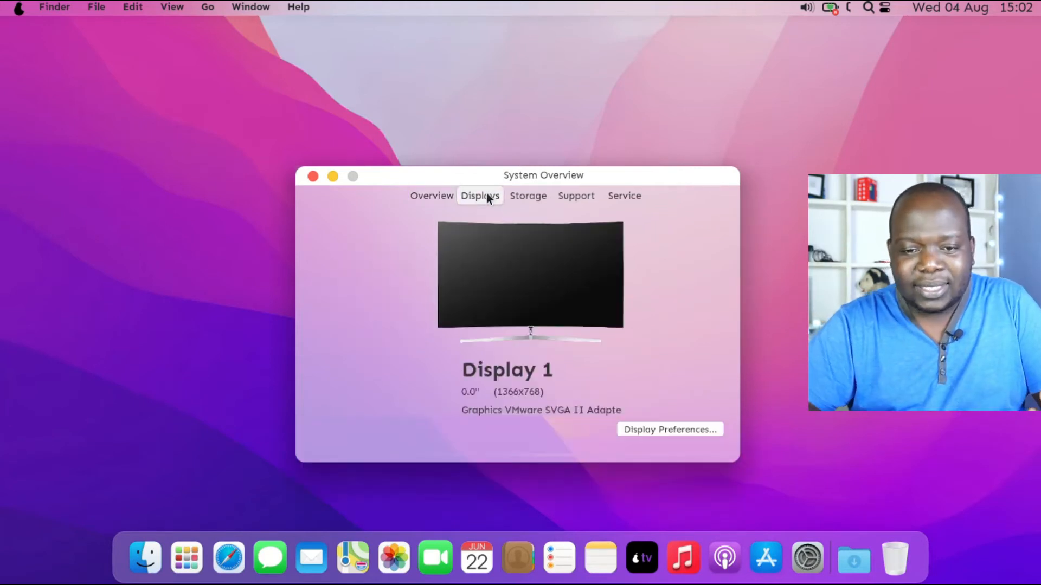
pyautogui.click(575, 196)
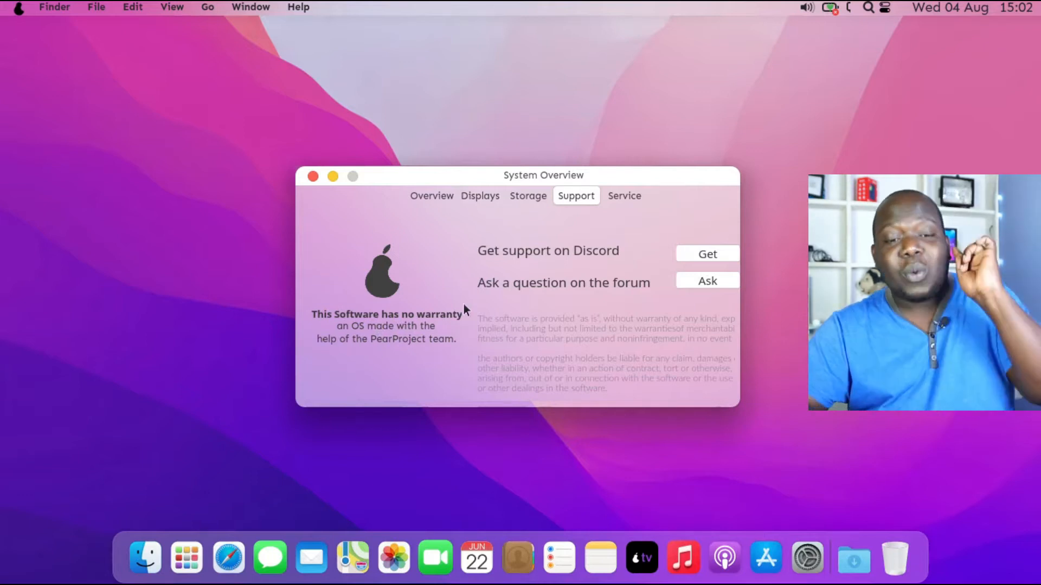
pyautogui.click(623, 195)
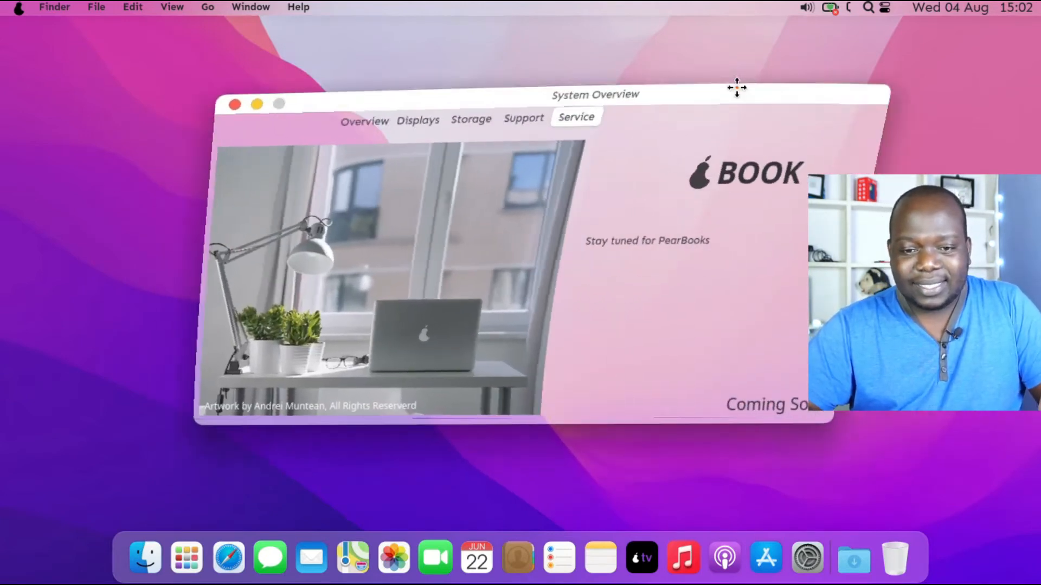
# Drag the system overview around the desktop, then close it
pyautogui.moveTo(736, 87); pyautogui.dragTo(761, 147)
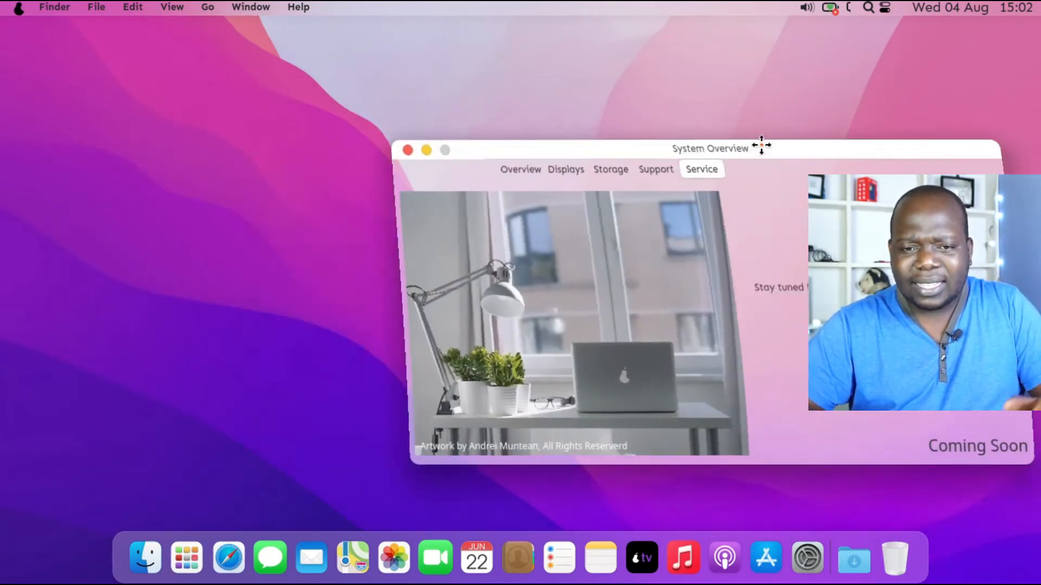
pyautogui.moveTo(761, 145); pyautogui.dragTo(494, 149)
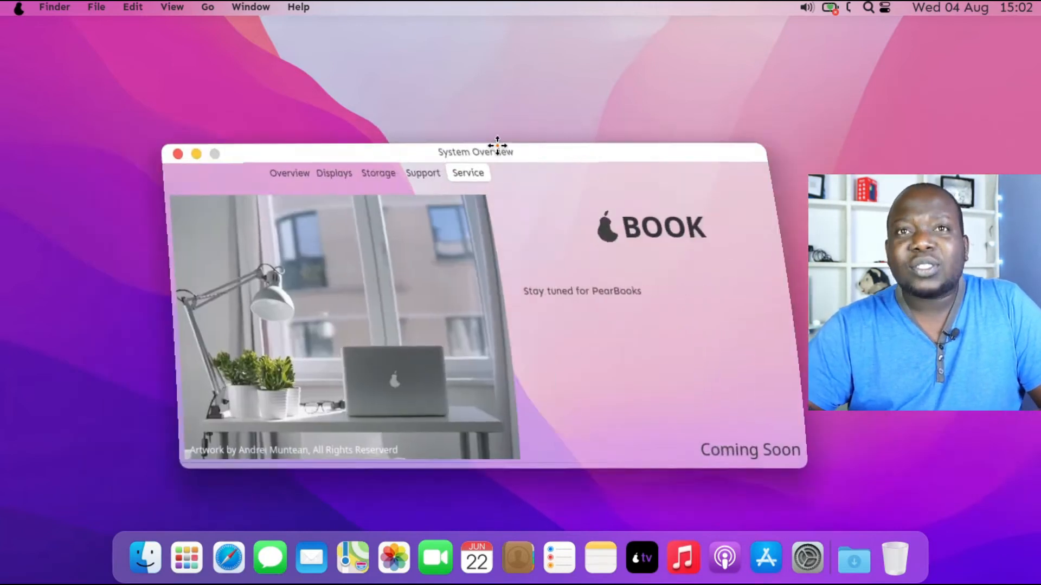
pyautogui.moveTo(475, 151); pyautogui.dragTo(616, 138)
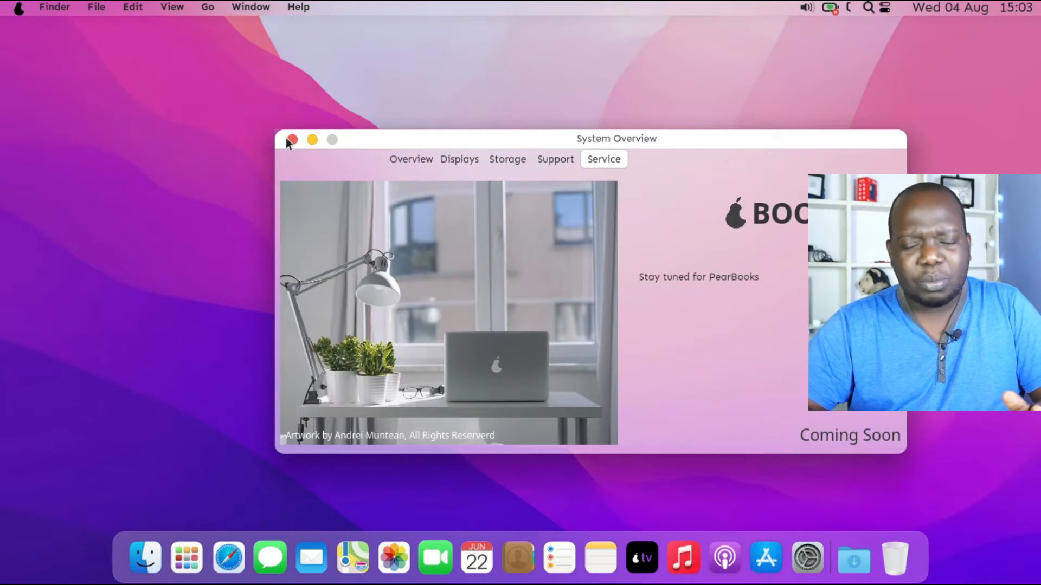
pyautogui.click(290, 139)
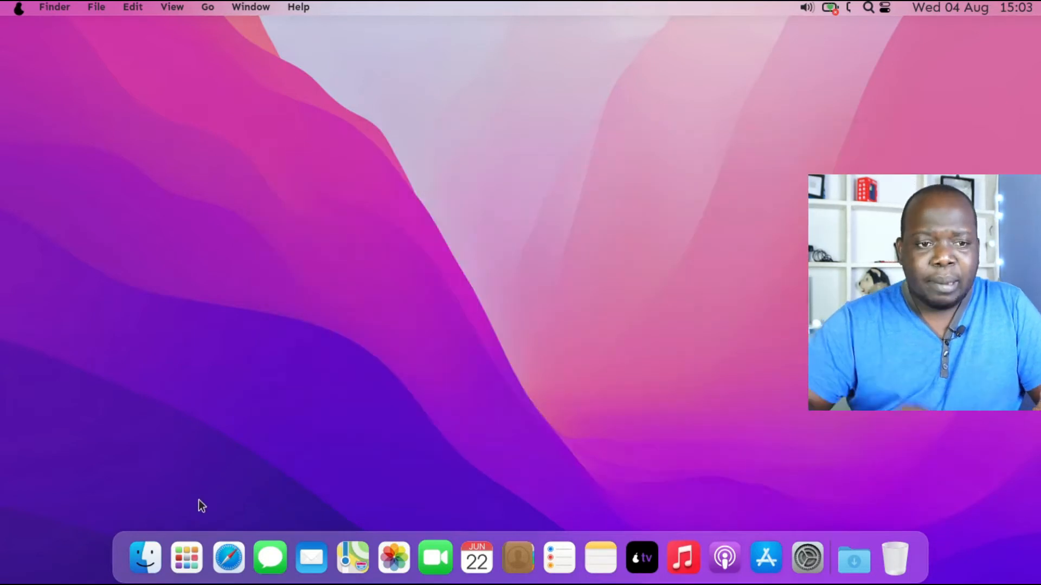
pyautogui.moveTo(295, 146)
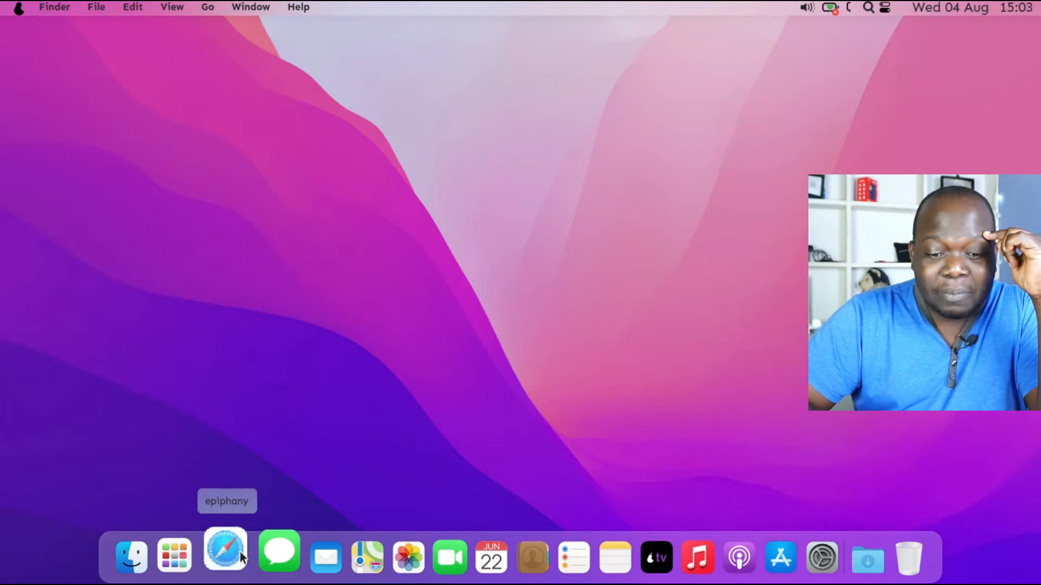
pyautogui.moveTo(269, 549)
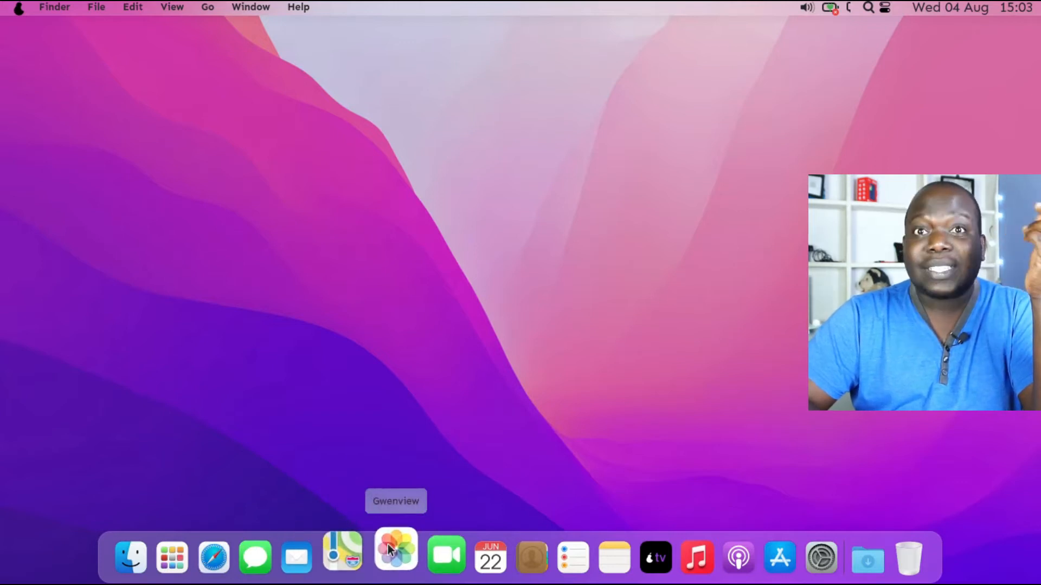
pyautogui.moveTo(435, 552)
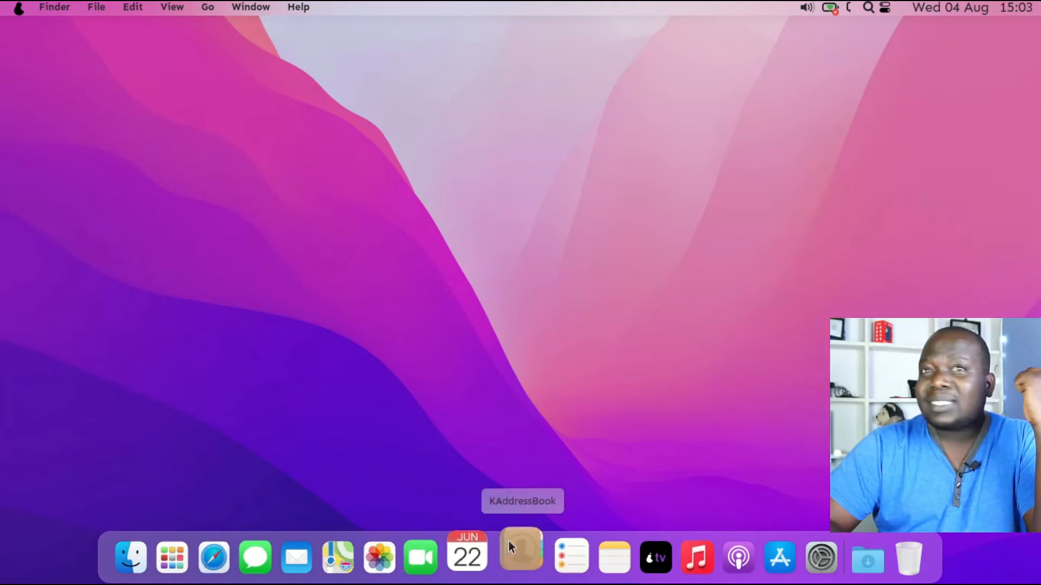
pyautogui.moveTo(558, 549)
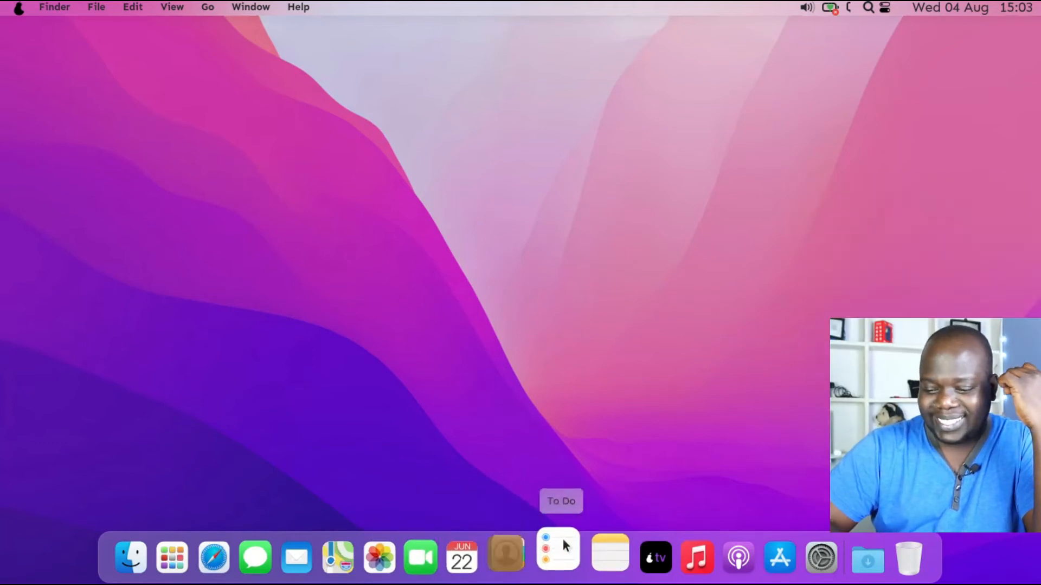
pyautogui.moveTo(606, 552)
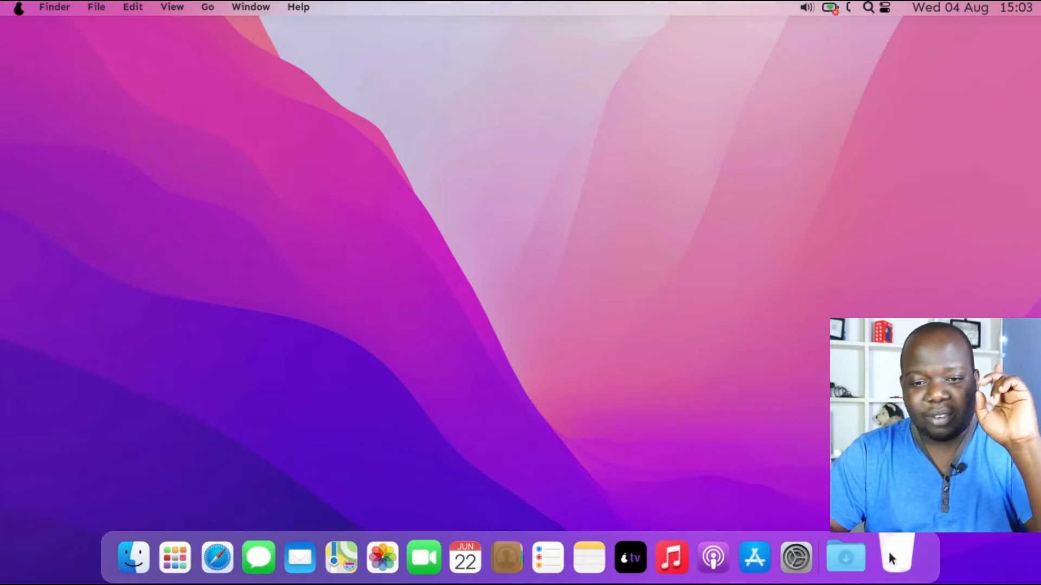
pyautogui.rightClick(541, 133)
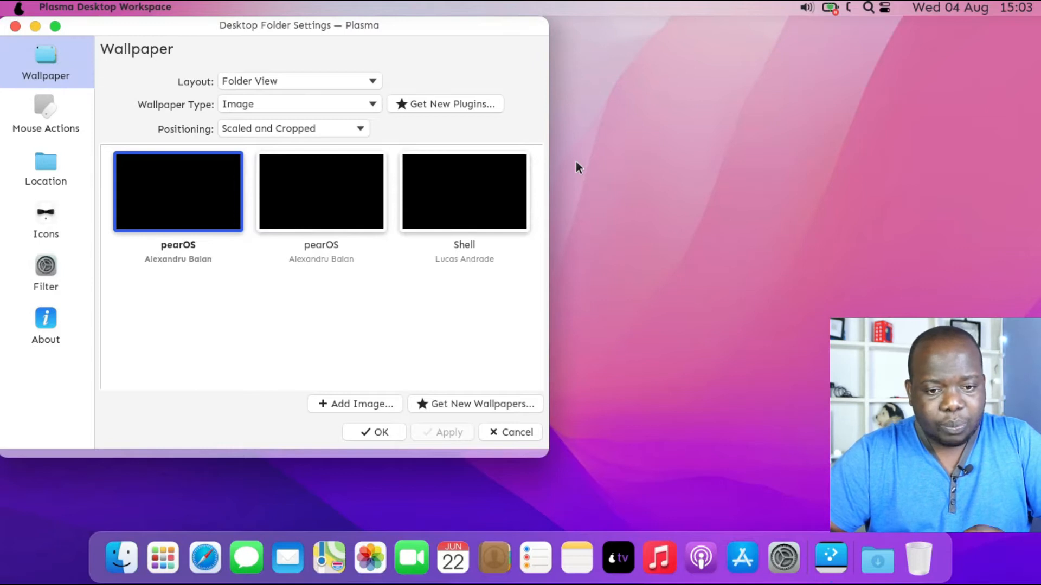
pyautogui.moveTo(394, 35)
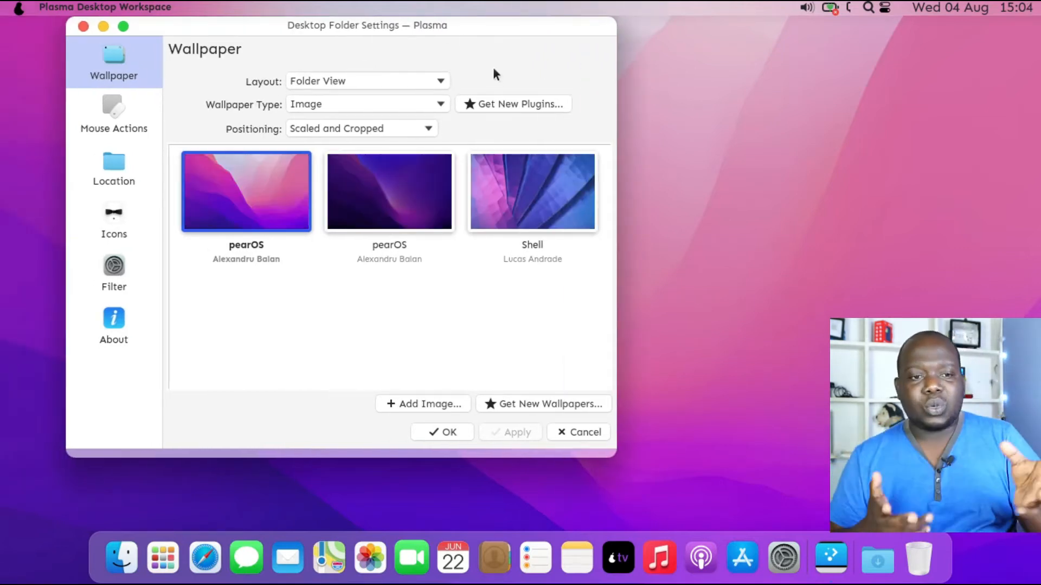
# Open and close the current wallpaper's folder, then close Desktop Folder Settings
pyautogui.click(389, 191)
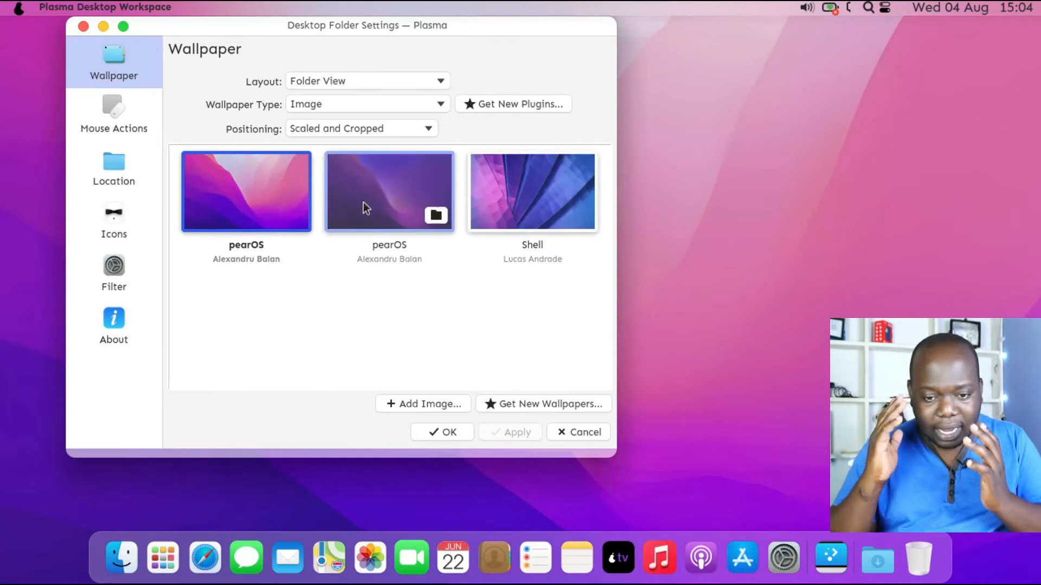
pyautogui.click(246, 192)
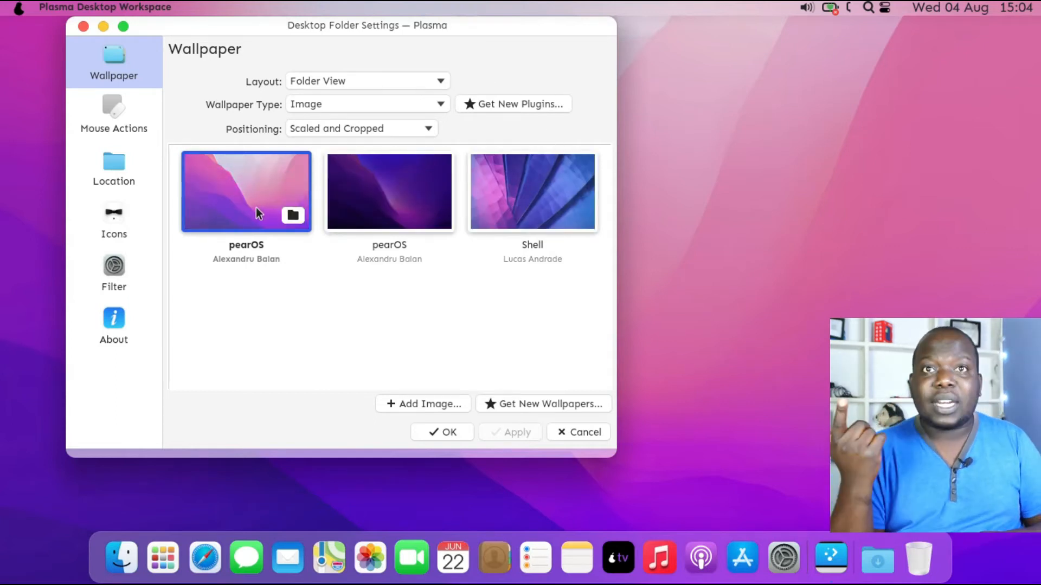
pyautogui.moveTo(279, 237)
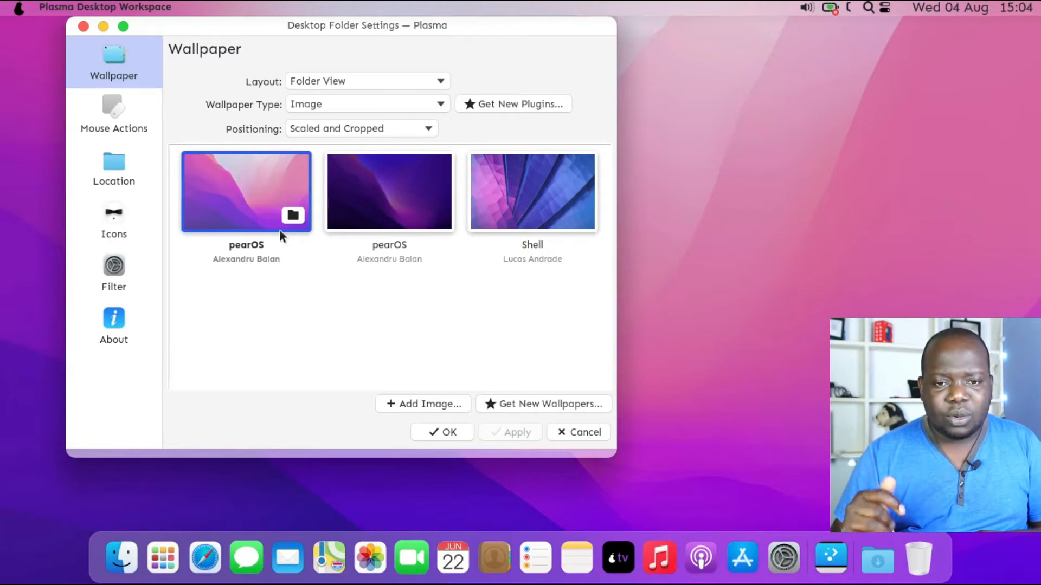
pyautogui.click(423, 403)
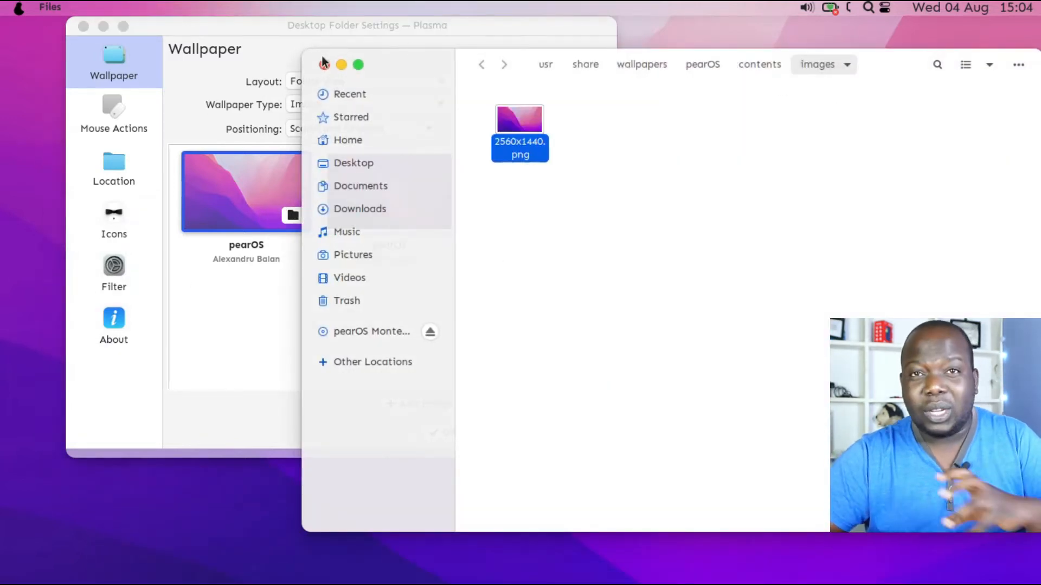
pyautogui.click(341, 64)
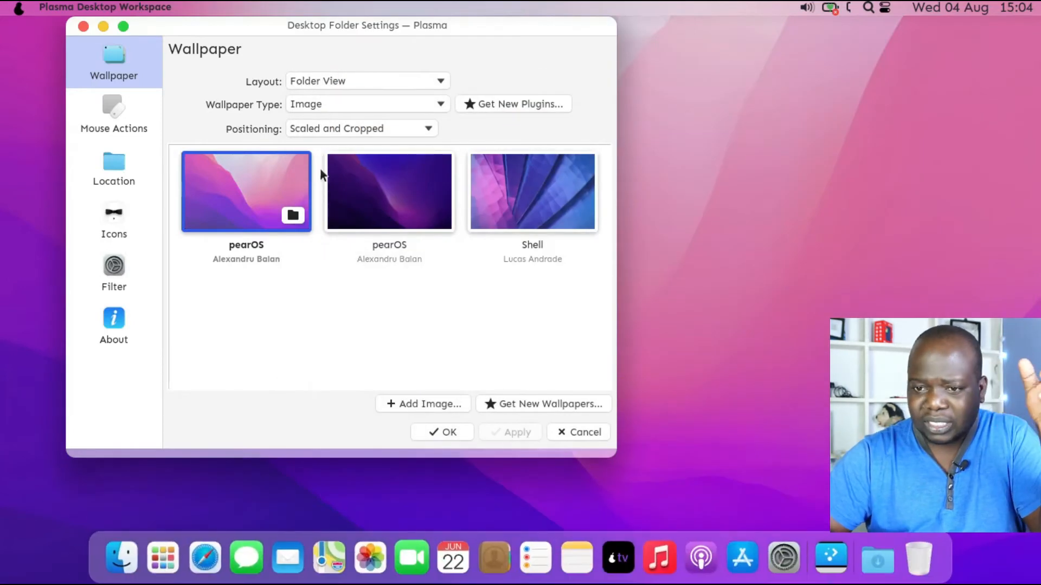
pyautogui.moveTo(259, 194)
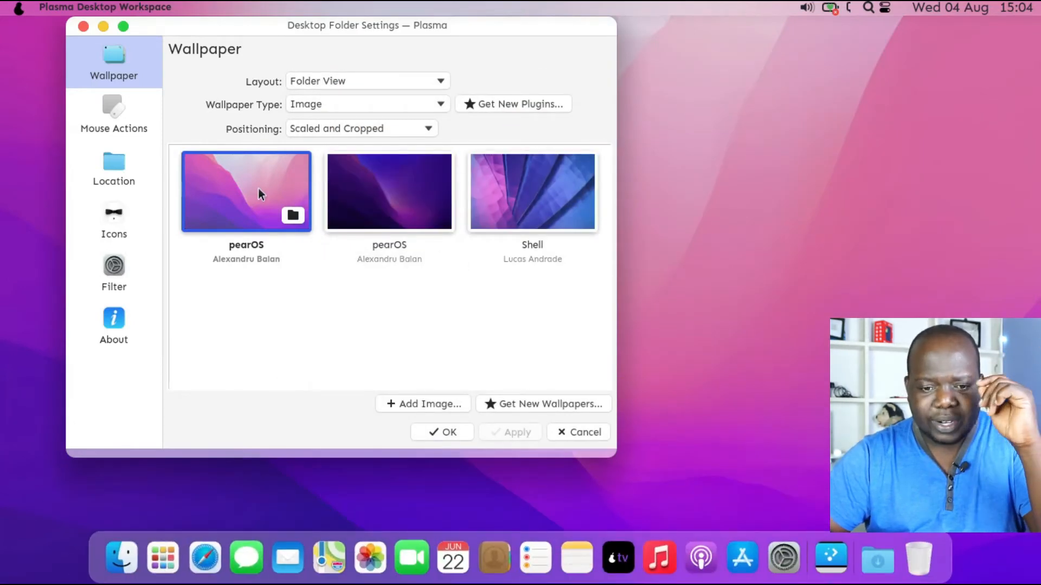
pyautogui.moveTo(132, 116)
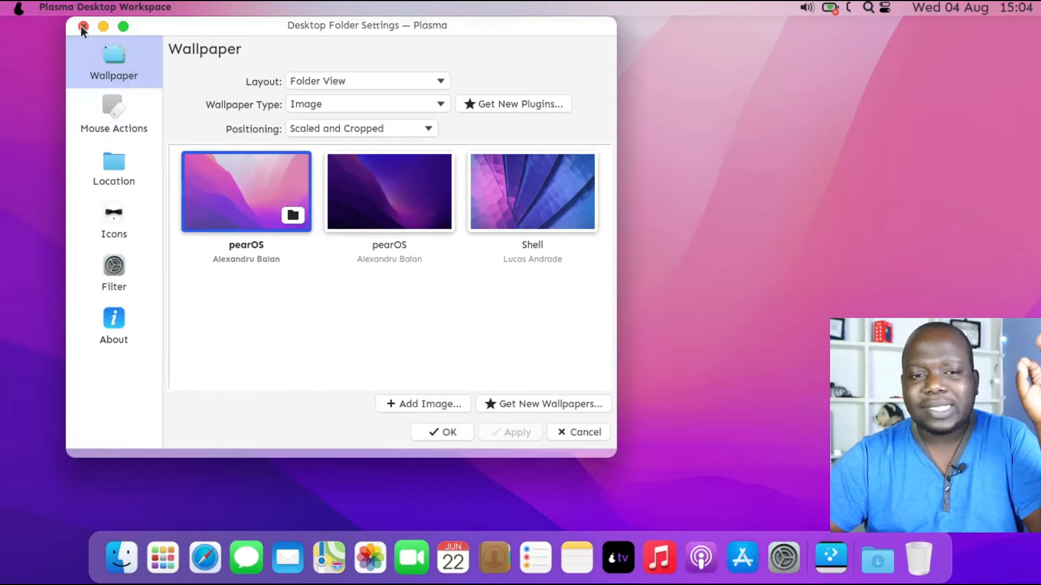
pyautogui.click(82, 26)
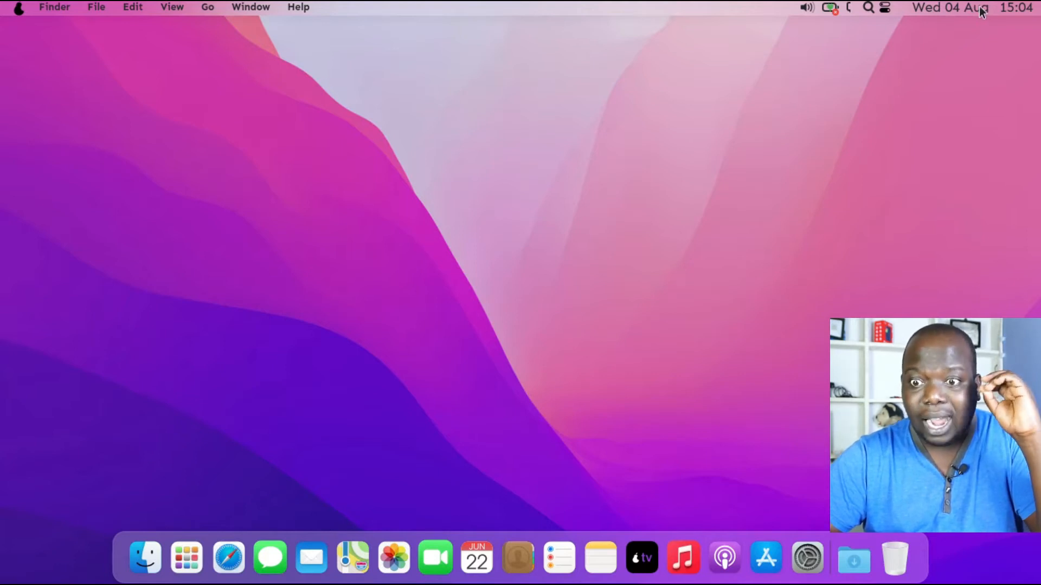
pyautogui.click(948, 7)
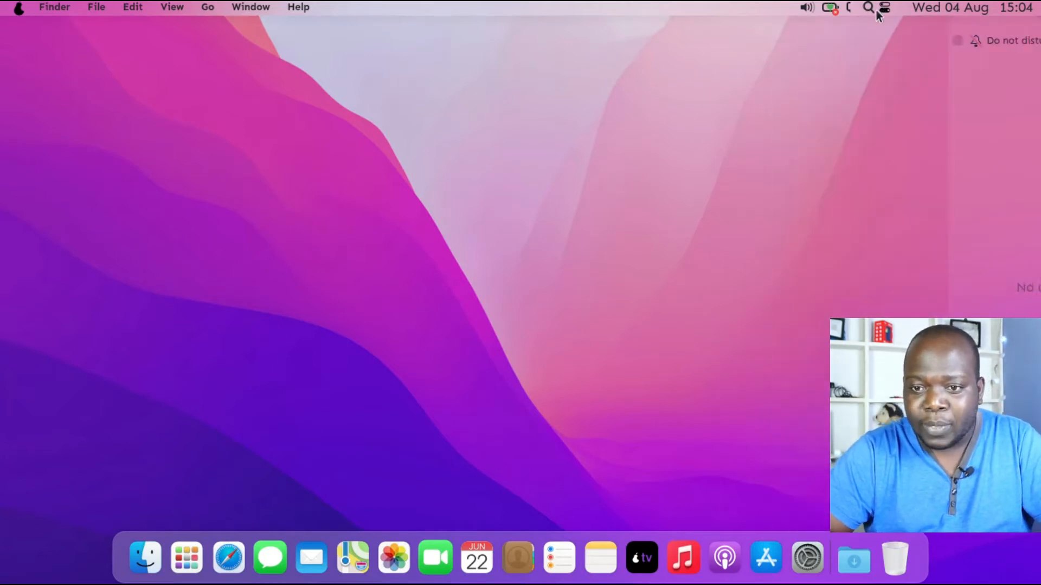
pyautogui.click(868, 7)
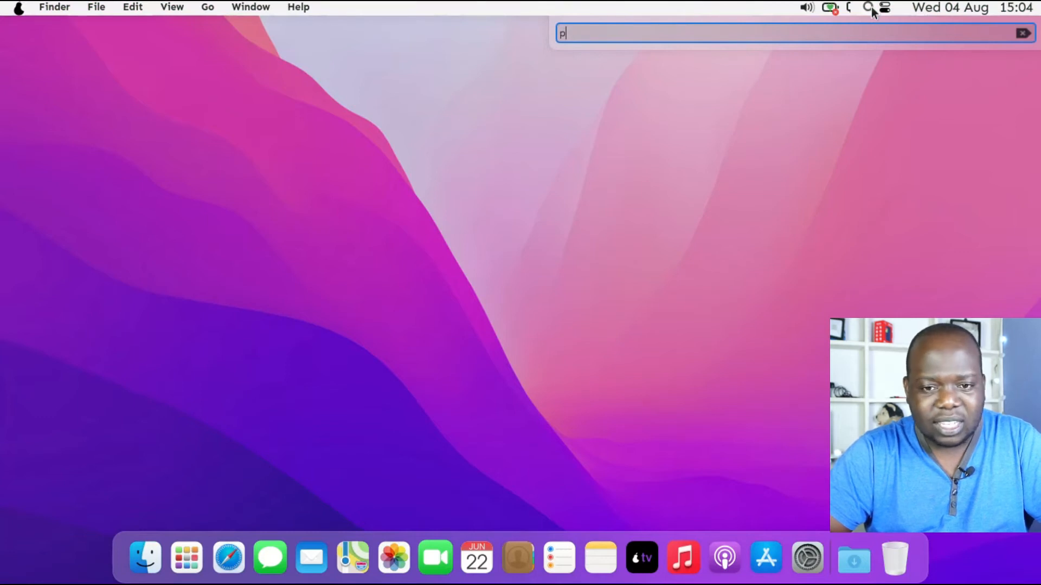
pyautogui.write('ear')
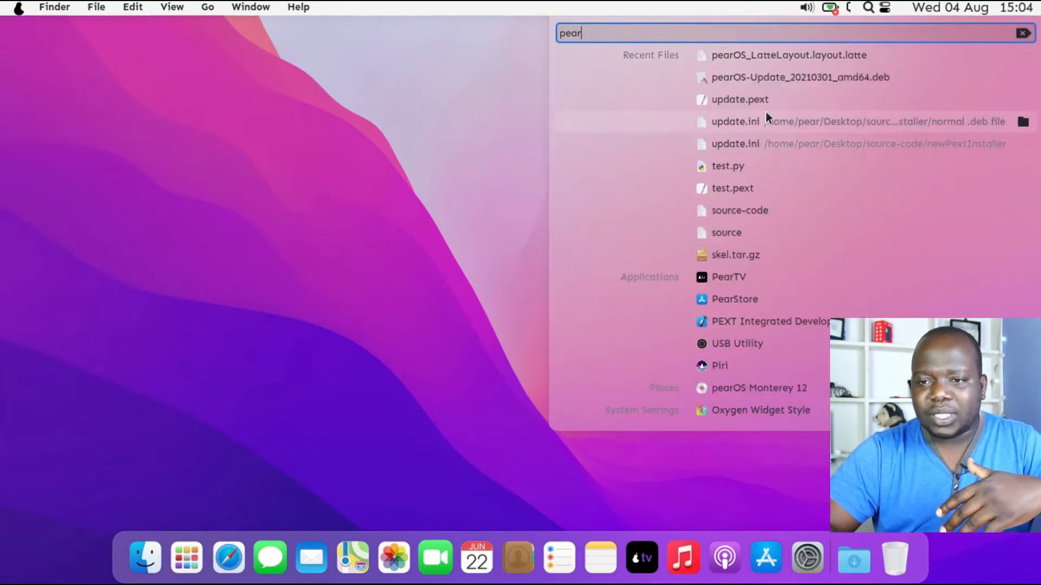
pyautogui.click(1021, 33)
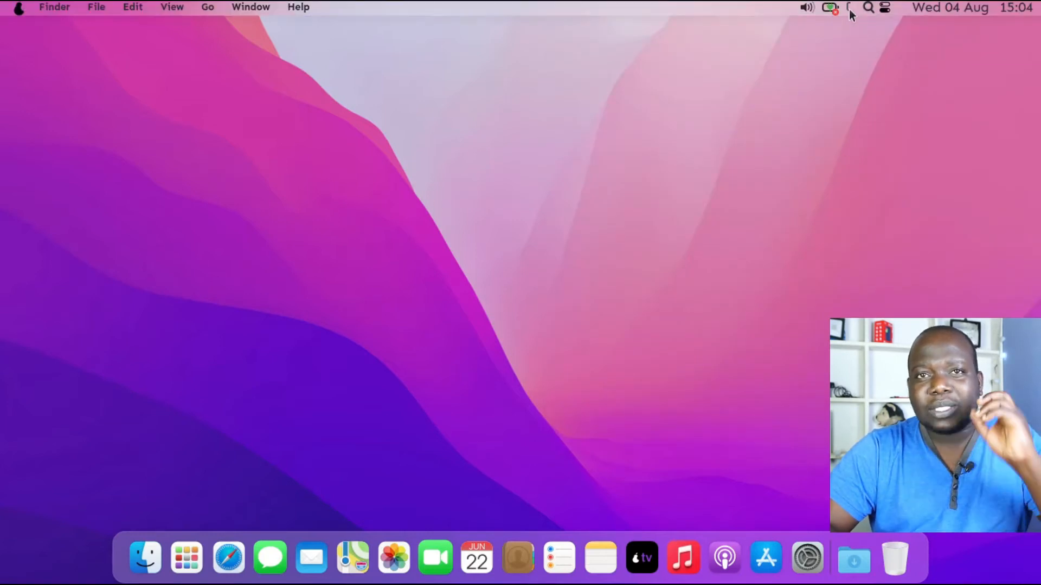
pyautogui.click(830, 7)
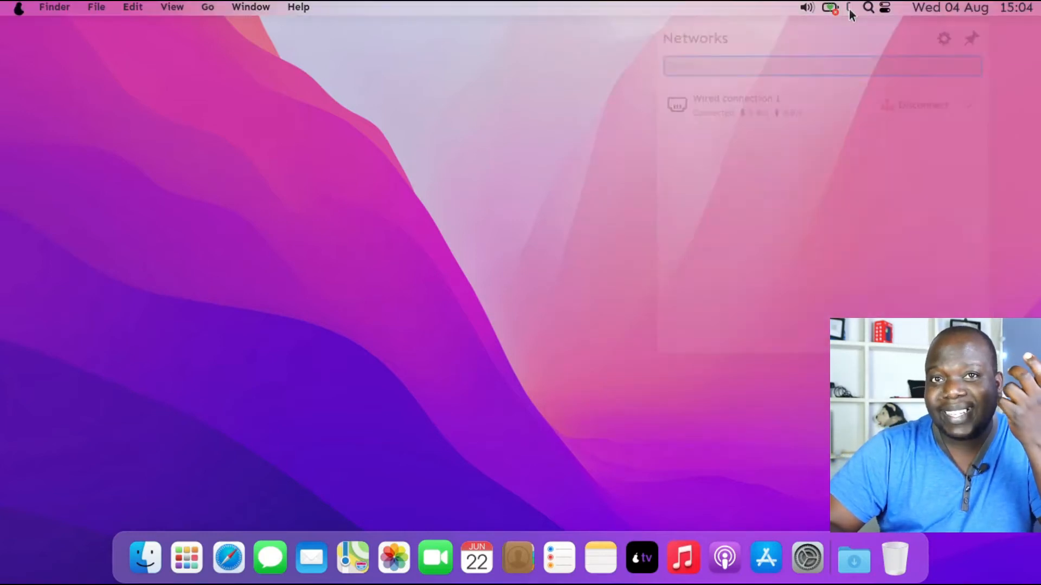
pyautogui.click(831, 7)
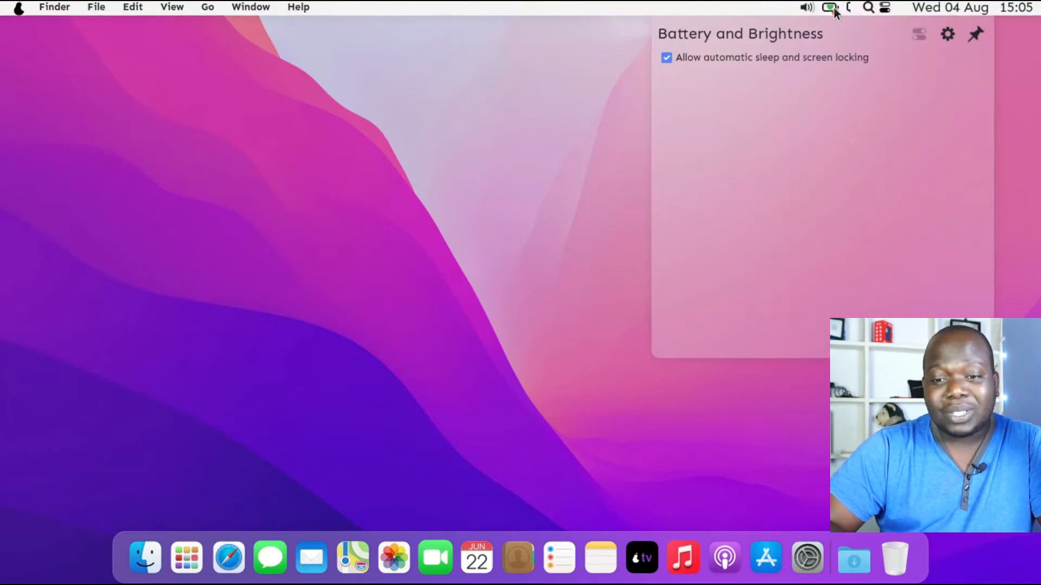
pyautogui.click(807, 7)
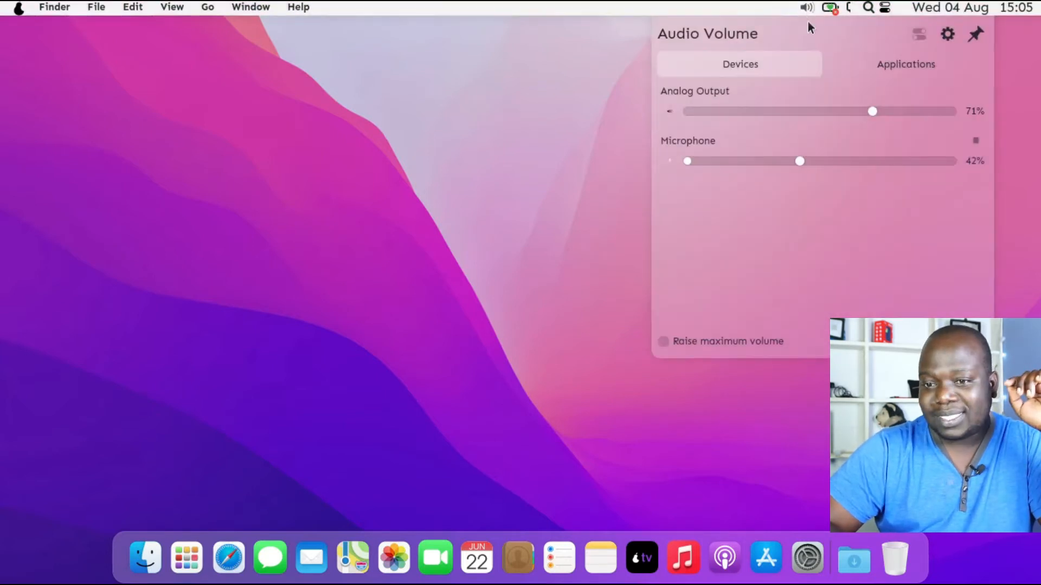
pyautogui.moveTo(839, 246)
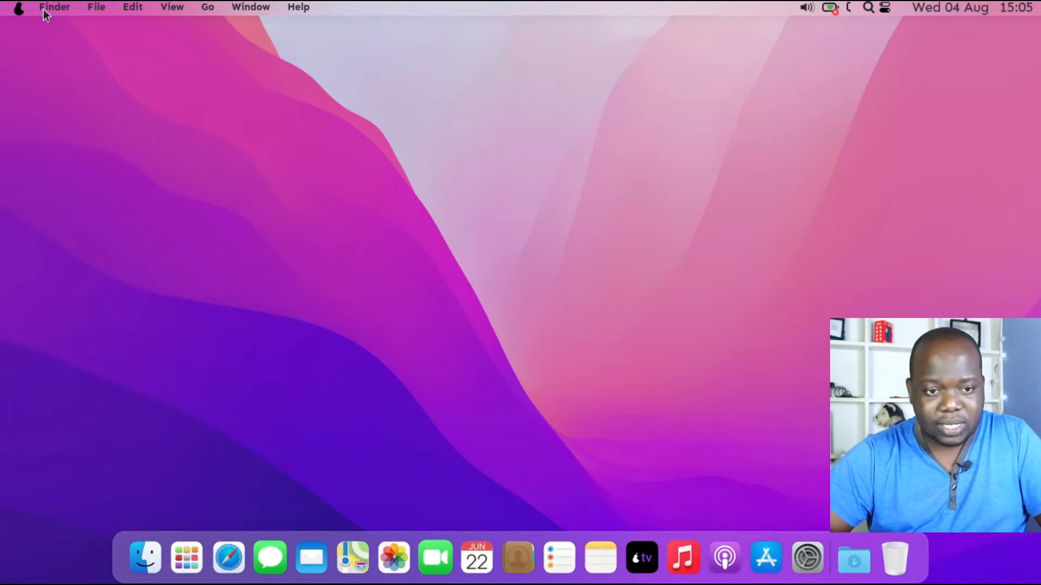
pyautogui.moveTo(322, 266)
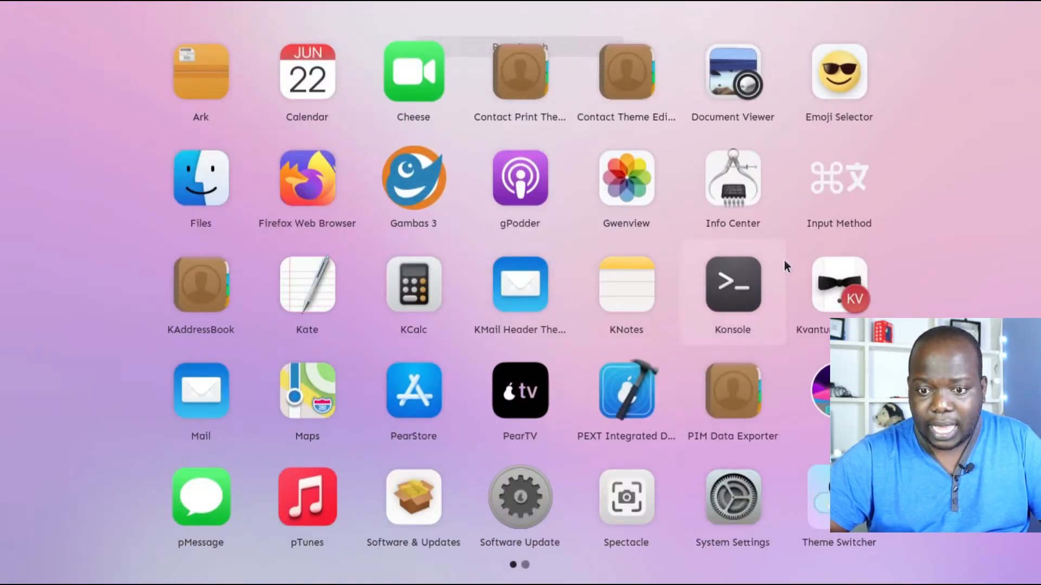
pyautogui.moveTo(735, 307)
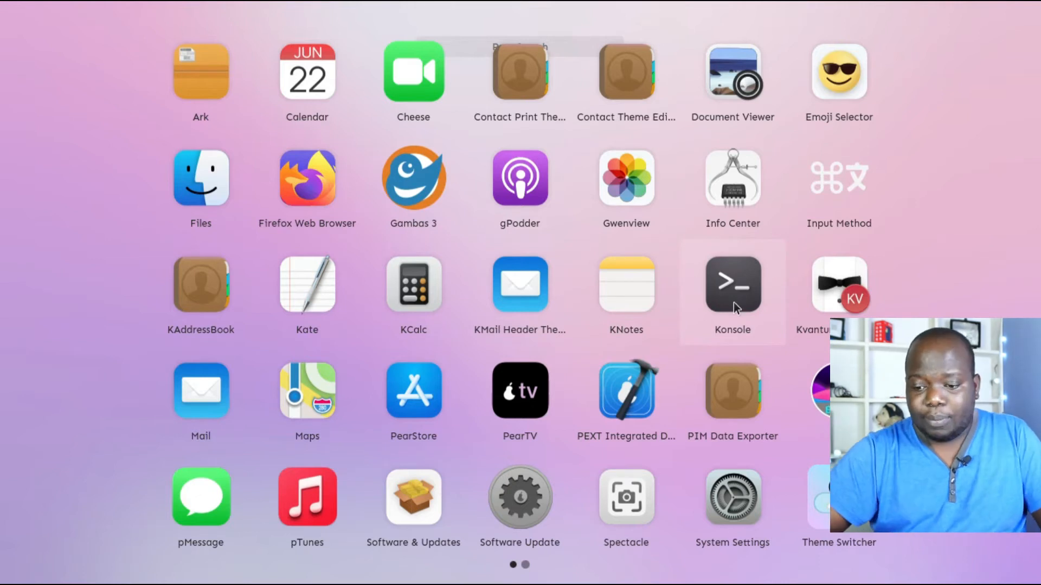
pyautogui.moveTo(690, 379)
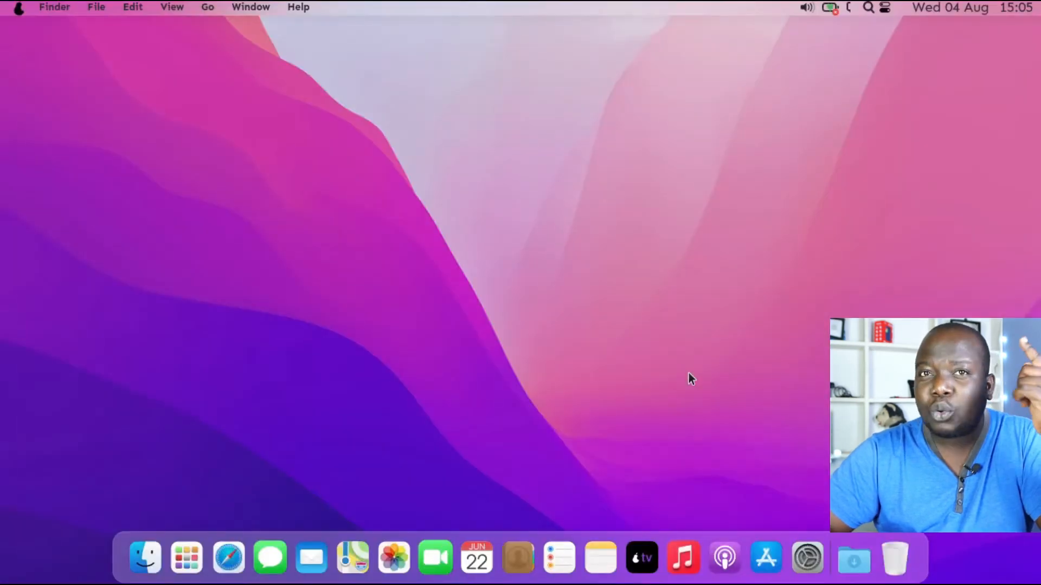
pyautogui.moveTo(487, 201)
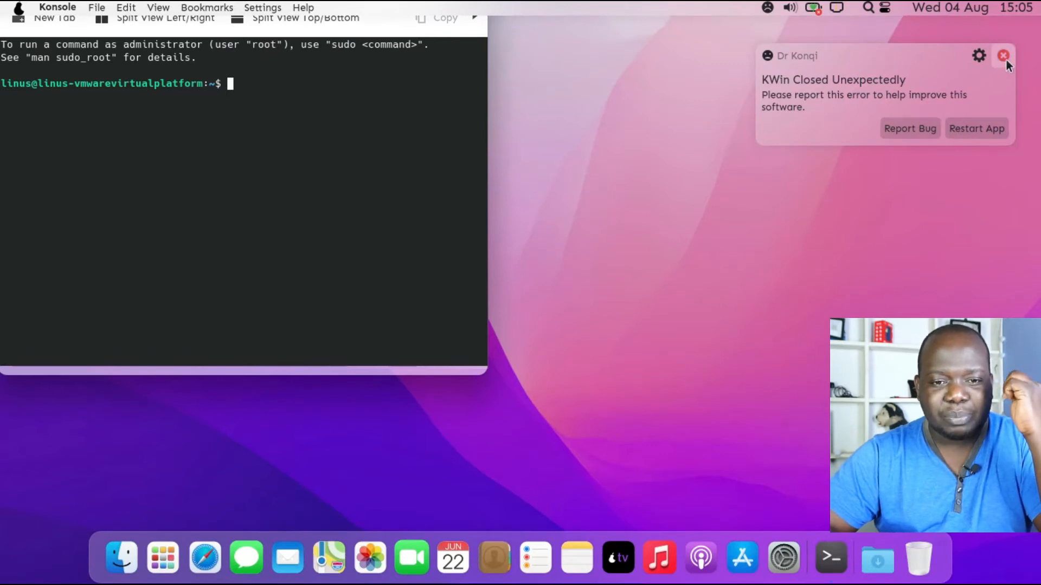
# Dismiss the KWin crash notice and run 'sudo apt-get update' in Konsole
pyautogui.click(1003, 55)
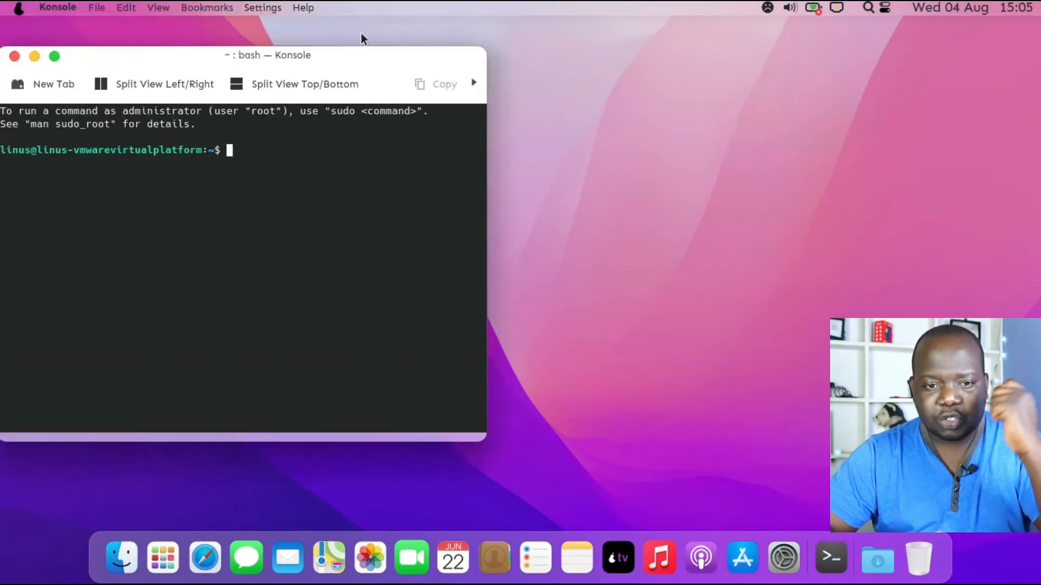
pyautogui.moveTo(267, 54); pyautogui.dragTo(383, 53)
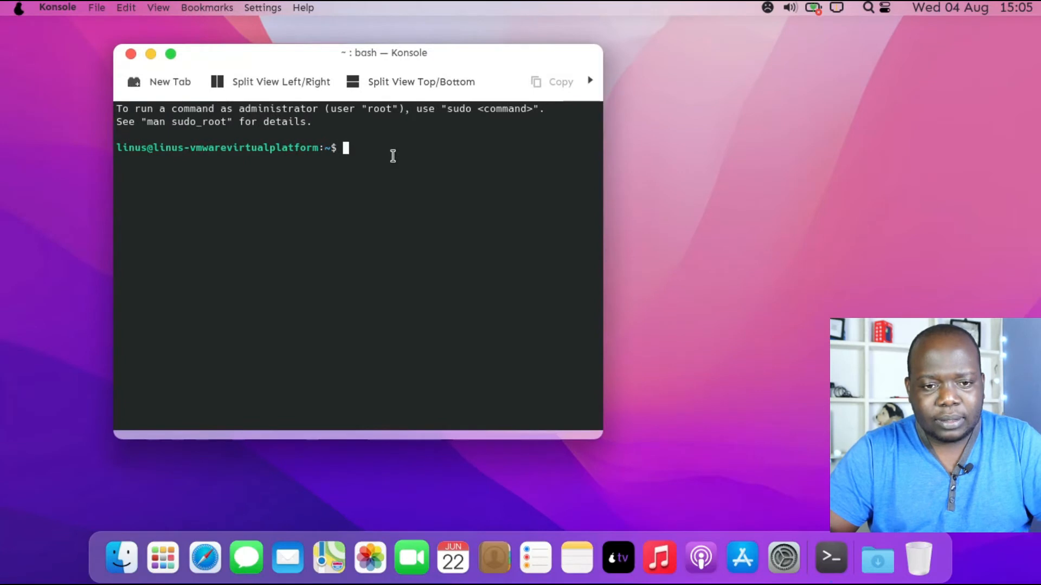
pyautogui.write('sudo')
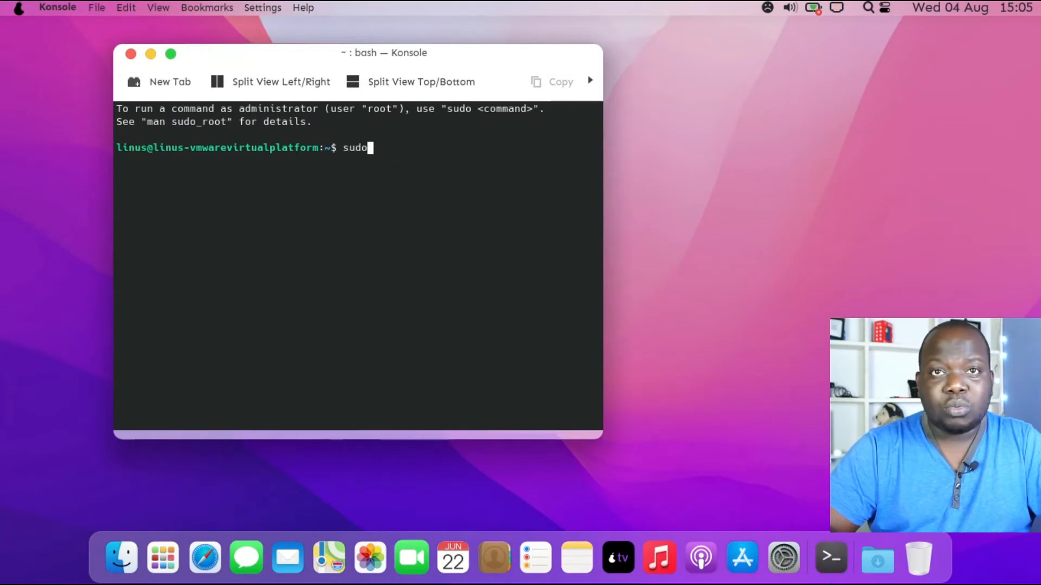
pyautogui.write('apt-')
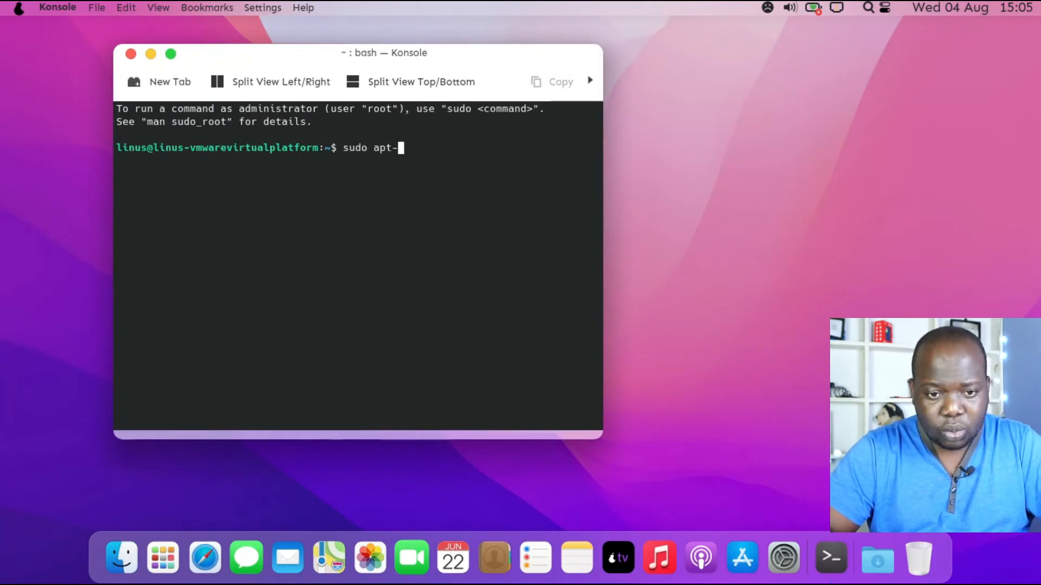
pyautogui.write('get update')
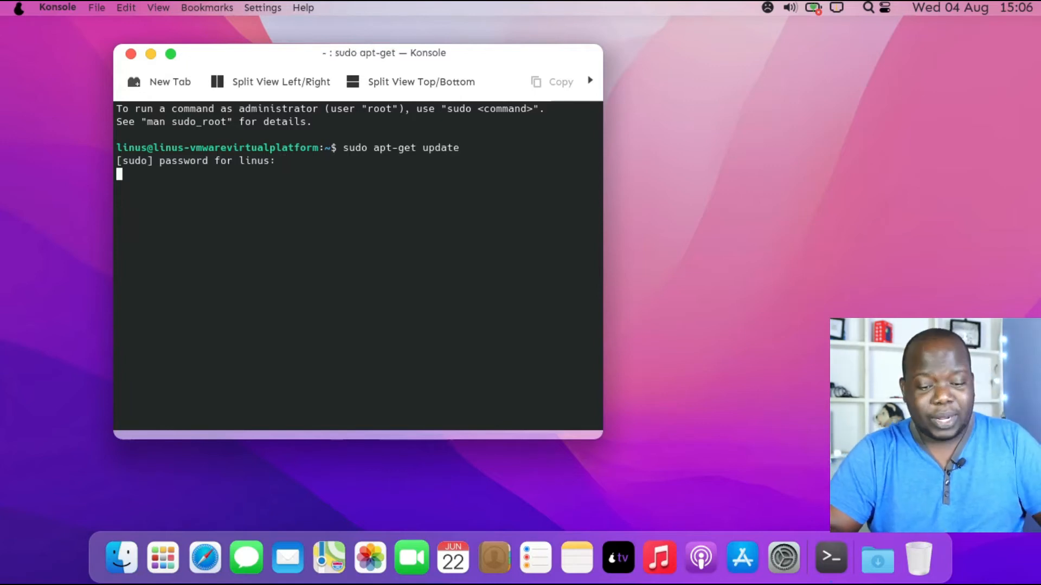
pyautogui.press('Return')
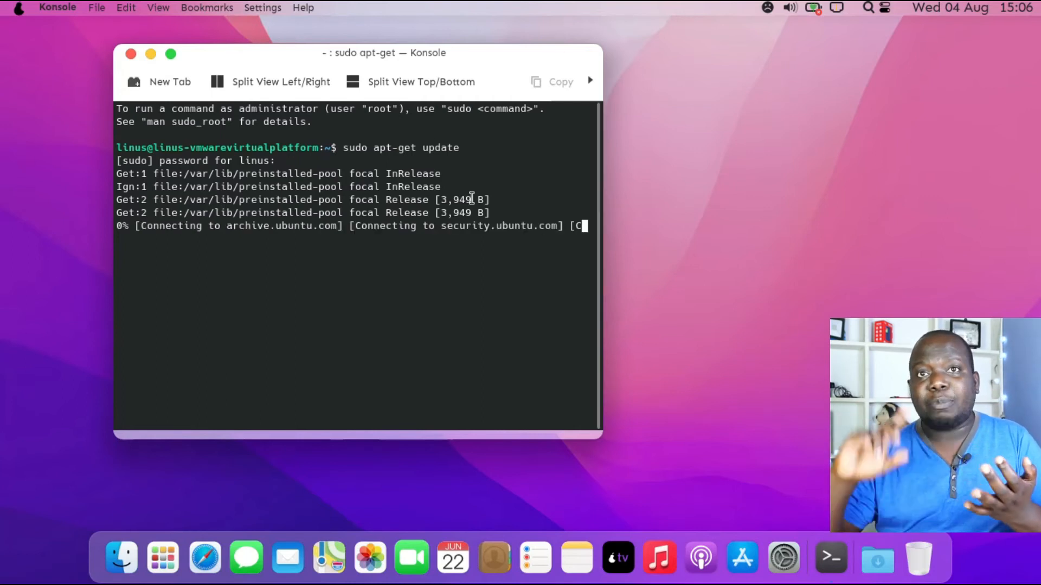
pyautogui.moveTo(669, 219)
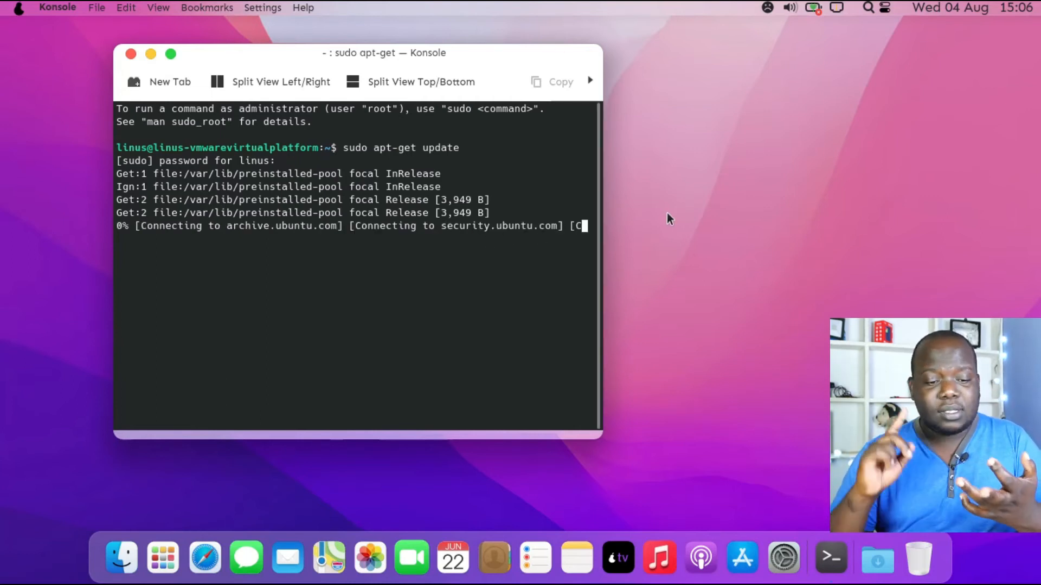
pyautogui.moveTo(796, 293)
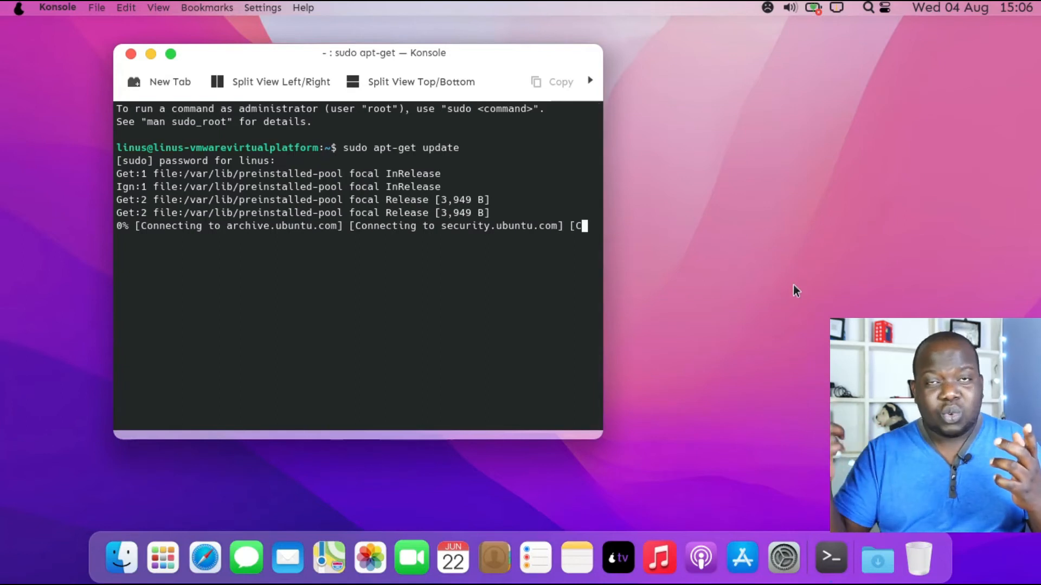
pyautogui.moveTo(772, 35)
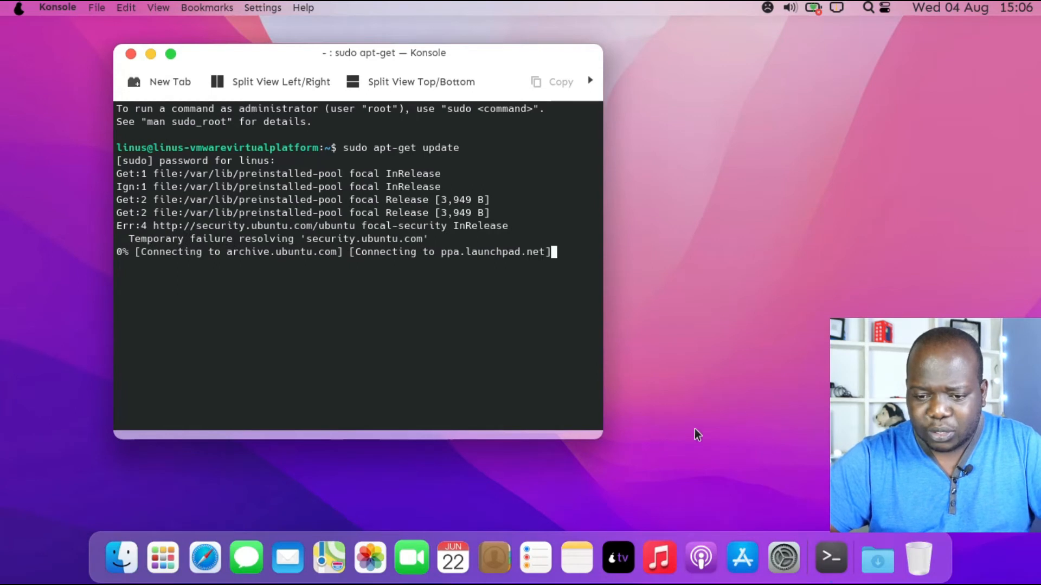
pyautogui.moveTo(742, 556)
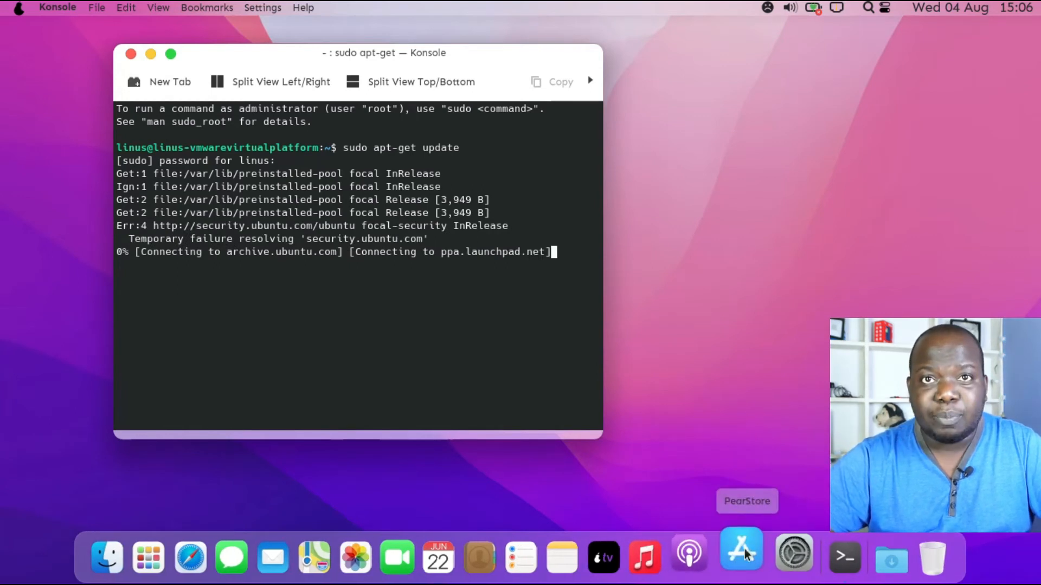
# Close Konsole, confirming Close Window despite the running update
pyautogui.click(131, 53)
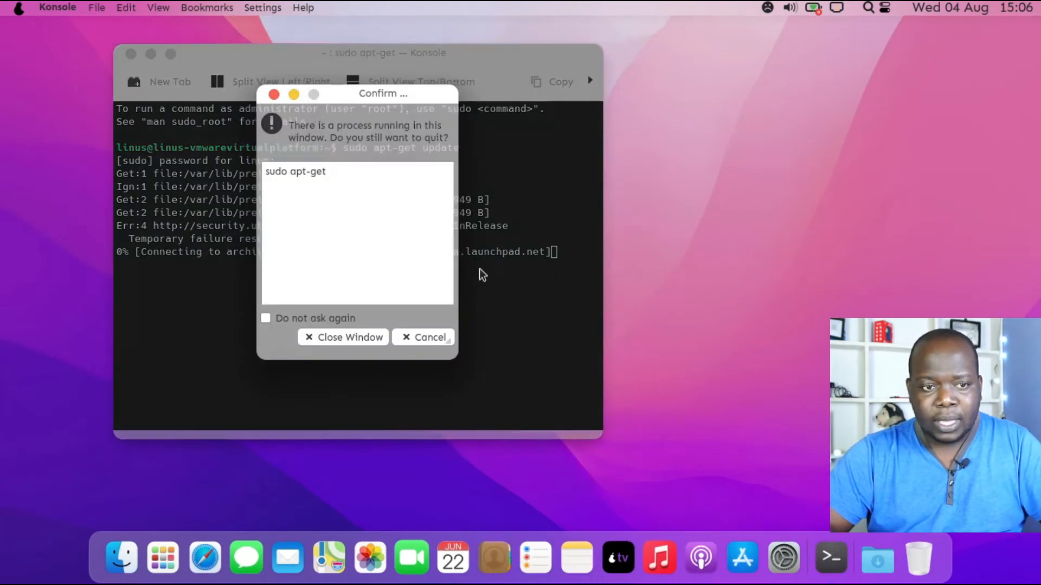
pyautogui.click(344, 338)
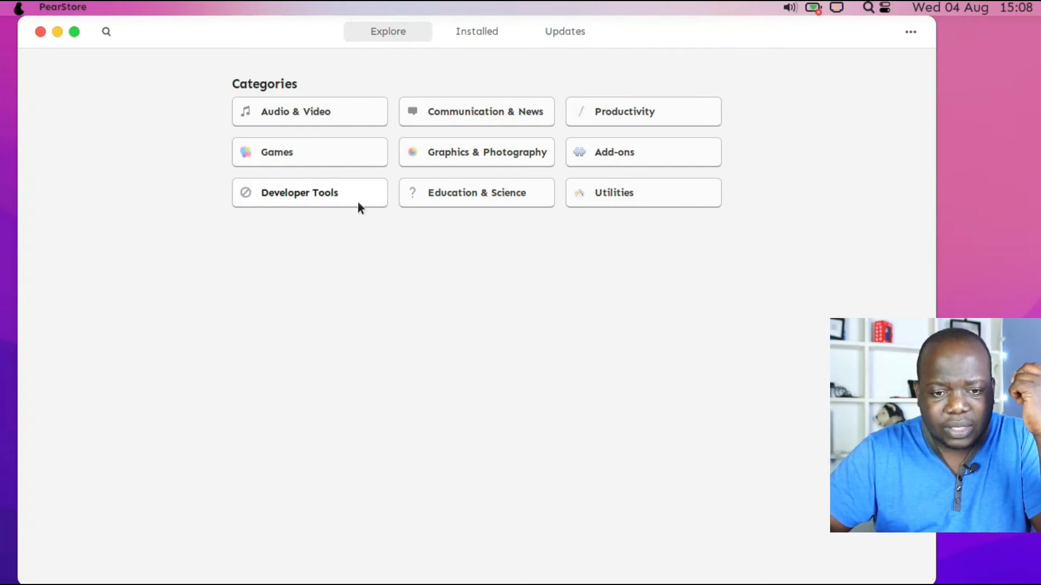
# Open PearStore's Games category, then go back to the Explore categories
pyautogui.click(310, 152)
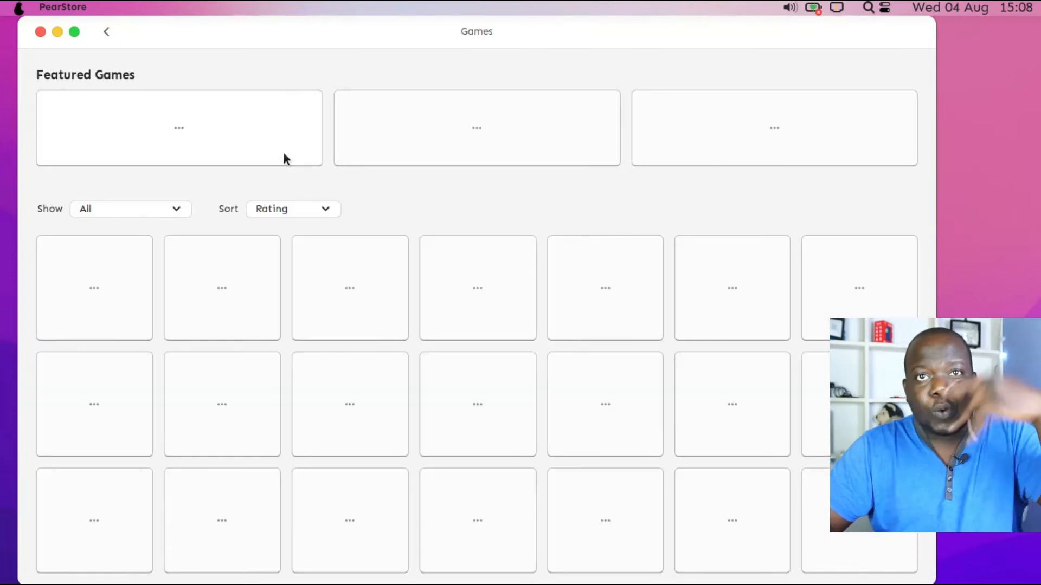
pyautogui.moveTo(379, 166)
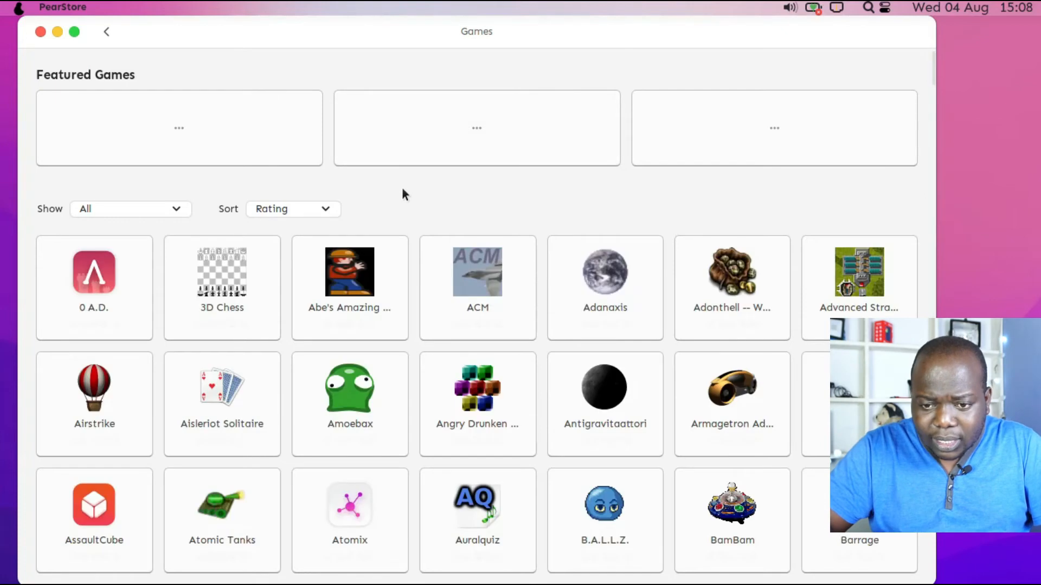
pyautogui.moveTo(484, 276)
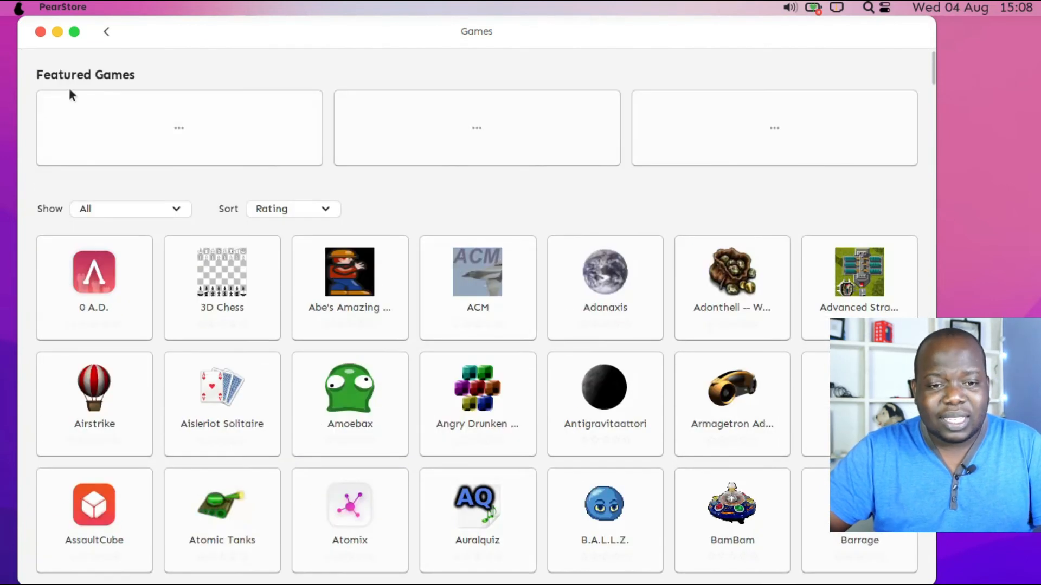
pyautogui.click(106, 32)
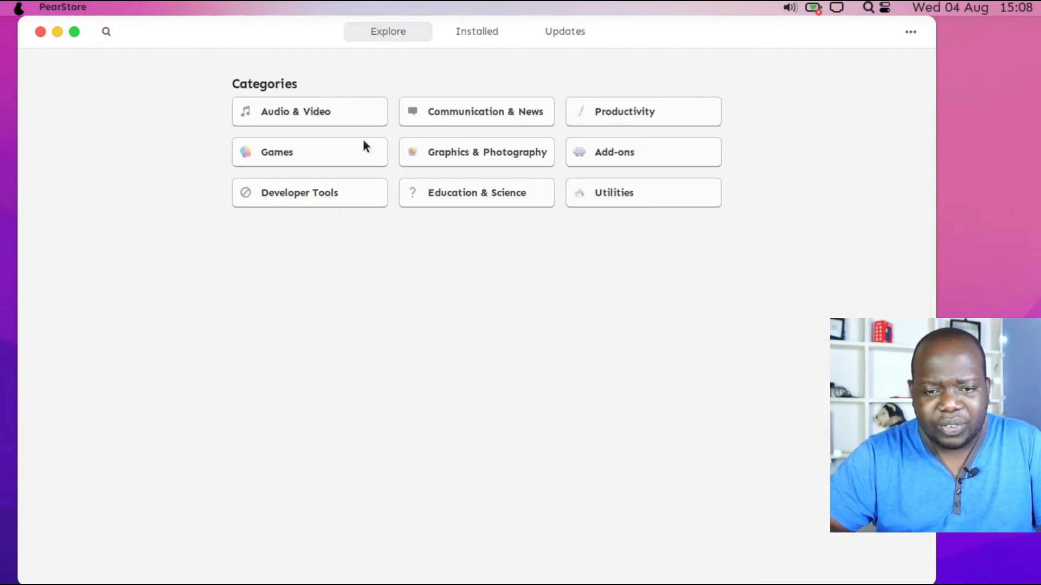
pyautogui.moveTo(654, 165)
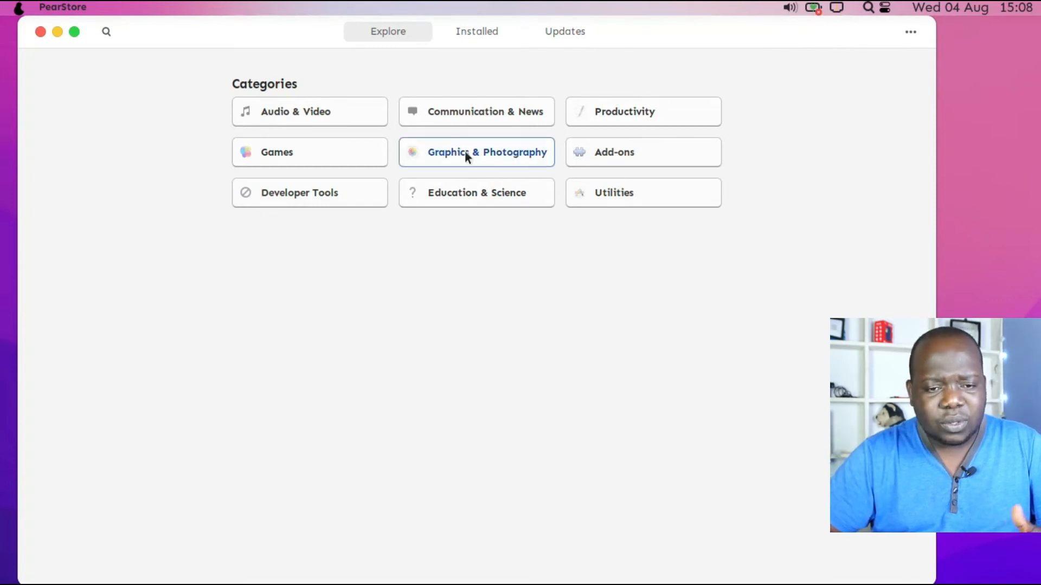
pyautogui.click(476, 152)
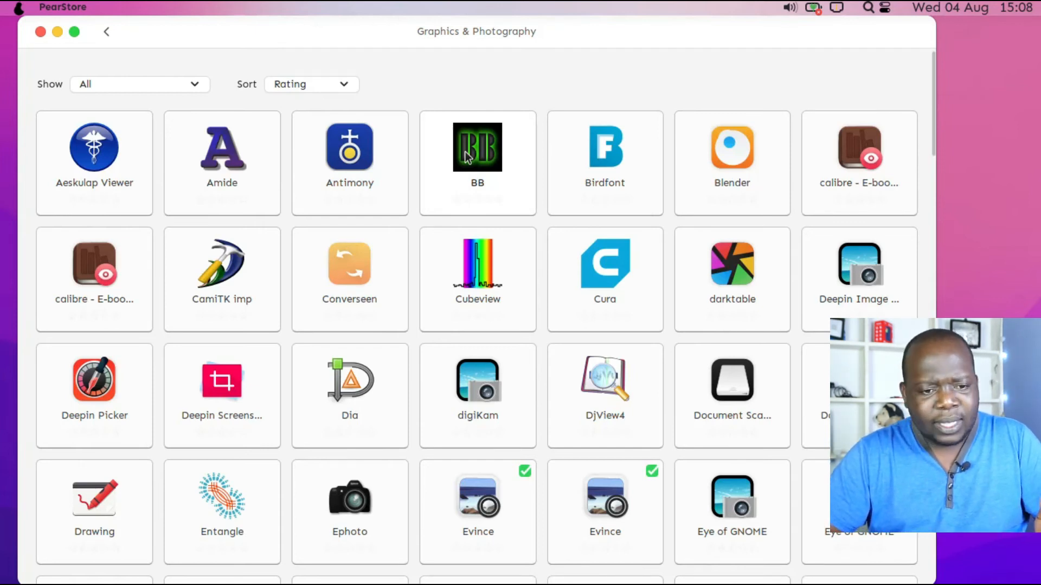
pyautogui.moveTo(327, 336)
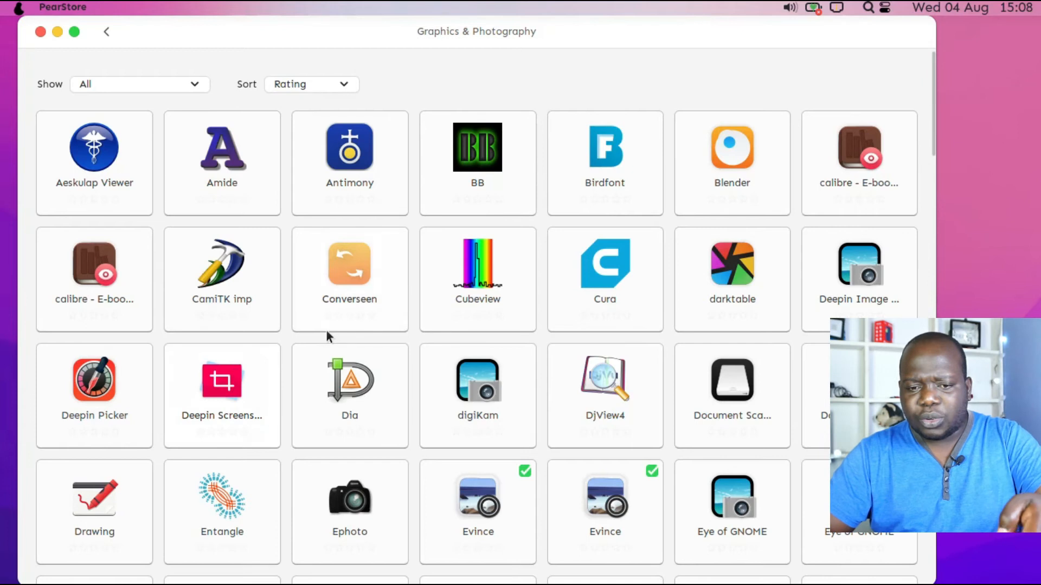
pyautogui.scroll(-3)
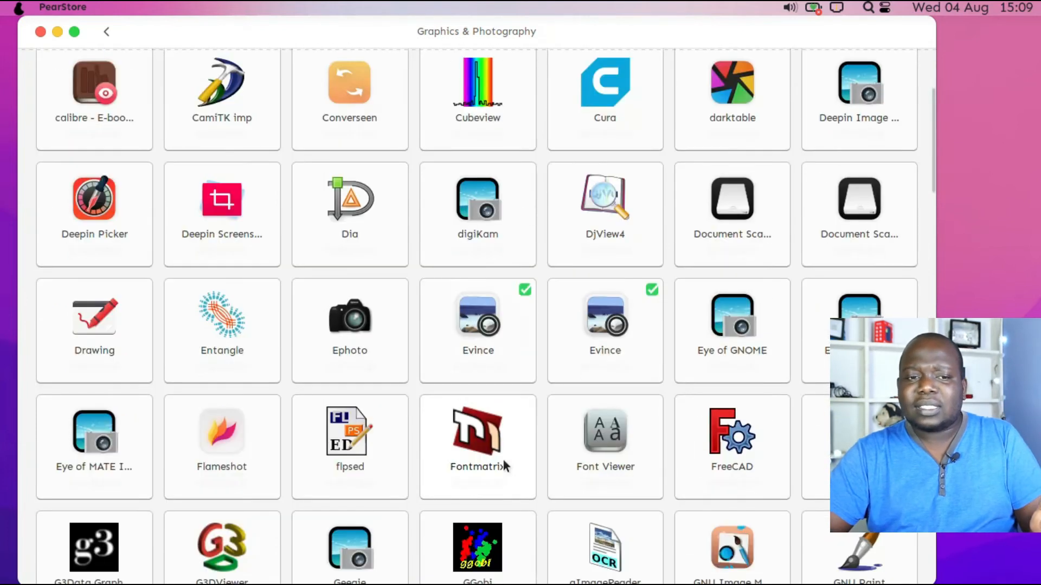
pyautogui.moveTo(638, 363)
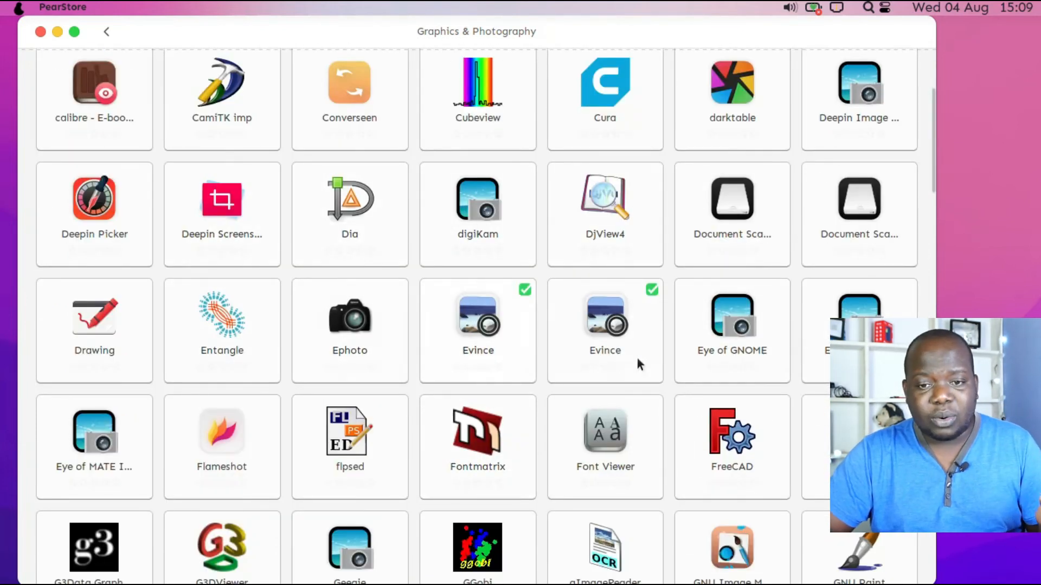
pyautogui.click(106, 31)
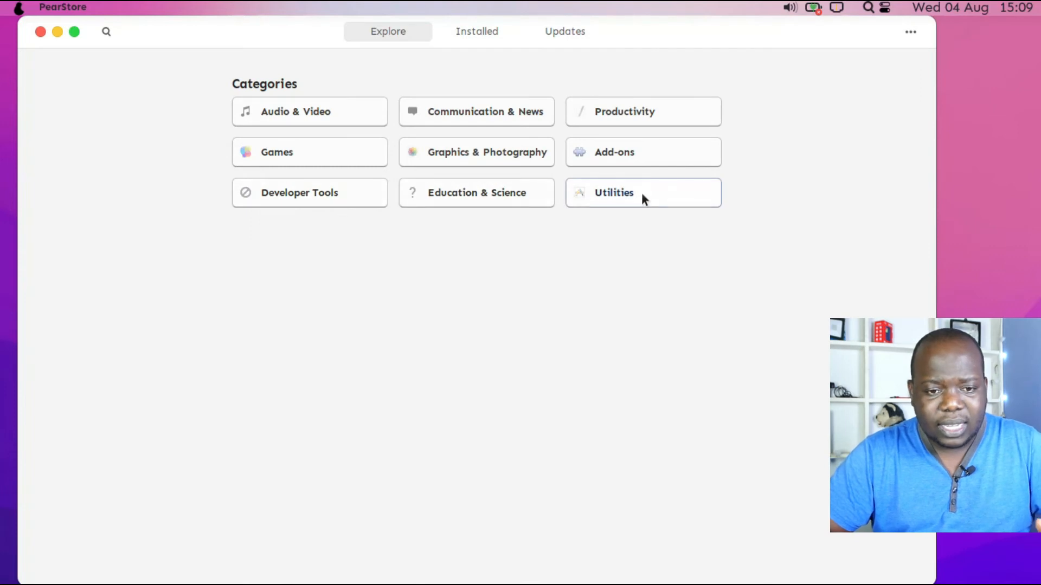
pyautogui.click(613, 192)
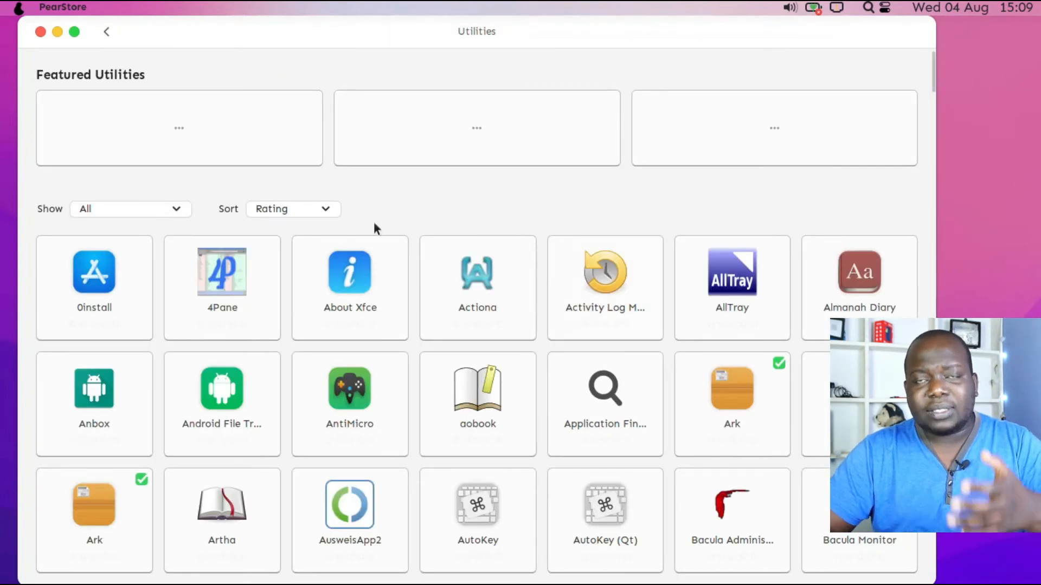
pyautogui.click(106, 31)
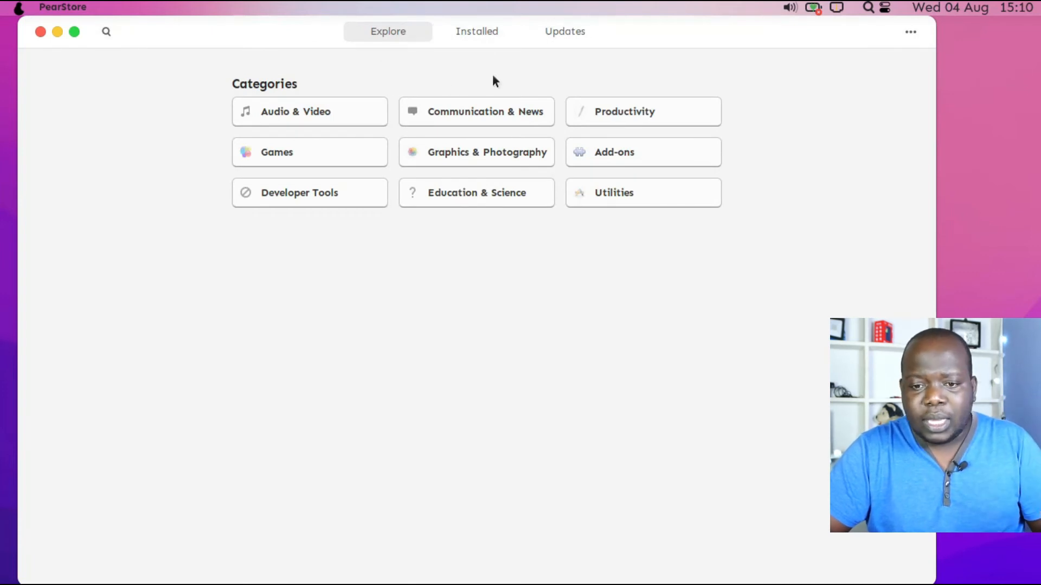
# Search the store for kdenlive, then close the search and return to categories
pyautogui.click(105, 32)
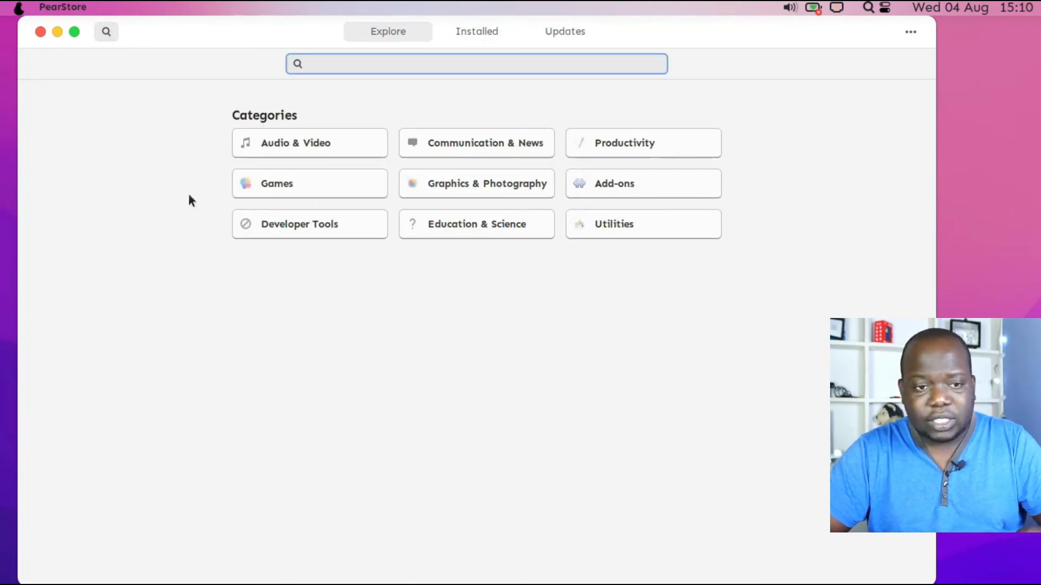
pyautogui.write('kdenlive')
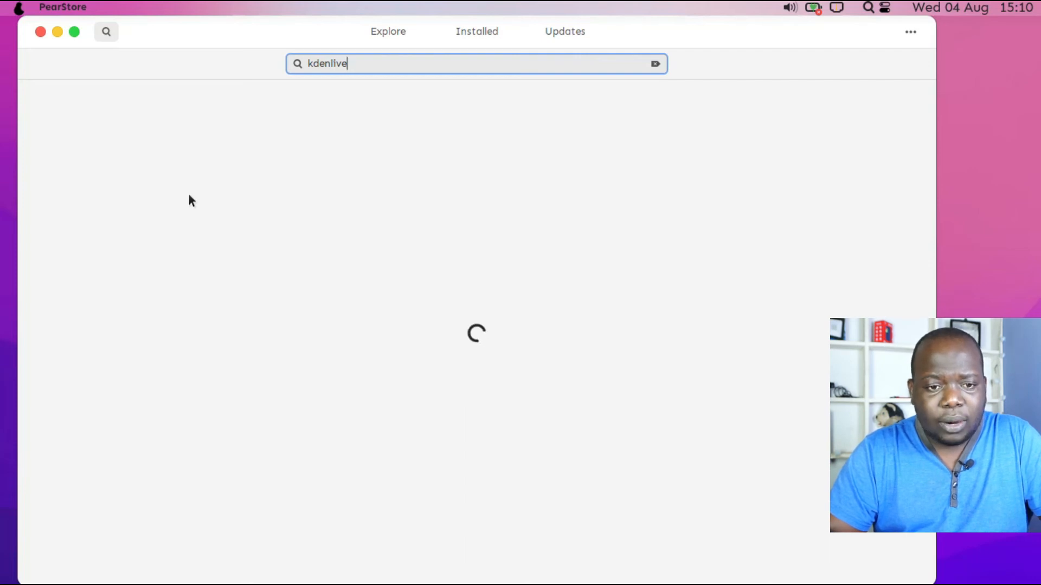
pyautogui.click(106, 32)
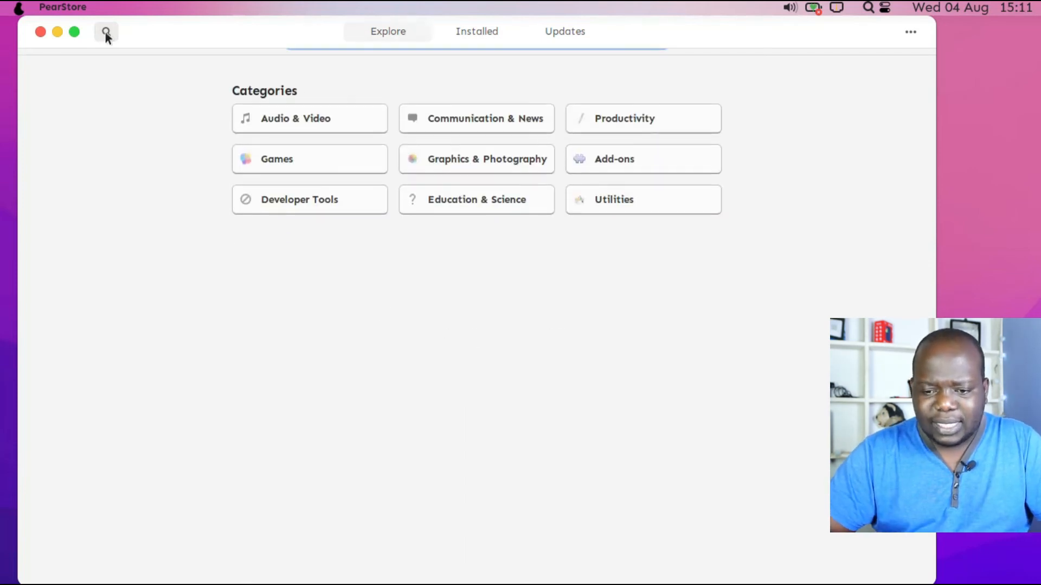
pyautogui.click(39, 31)
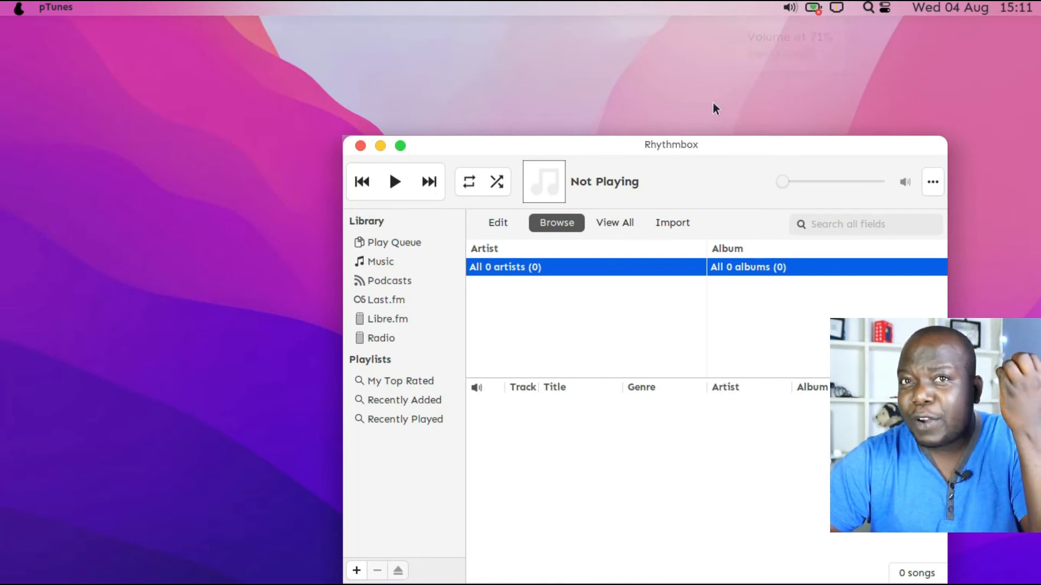
# Drag the empty Rhythmbox window up and left toward the top of the desktop
pyautogui.moveTo(671, 145); pyautogui.dragTo(586, 89)
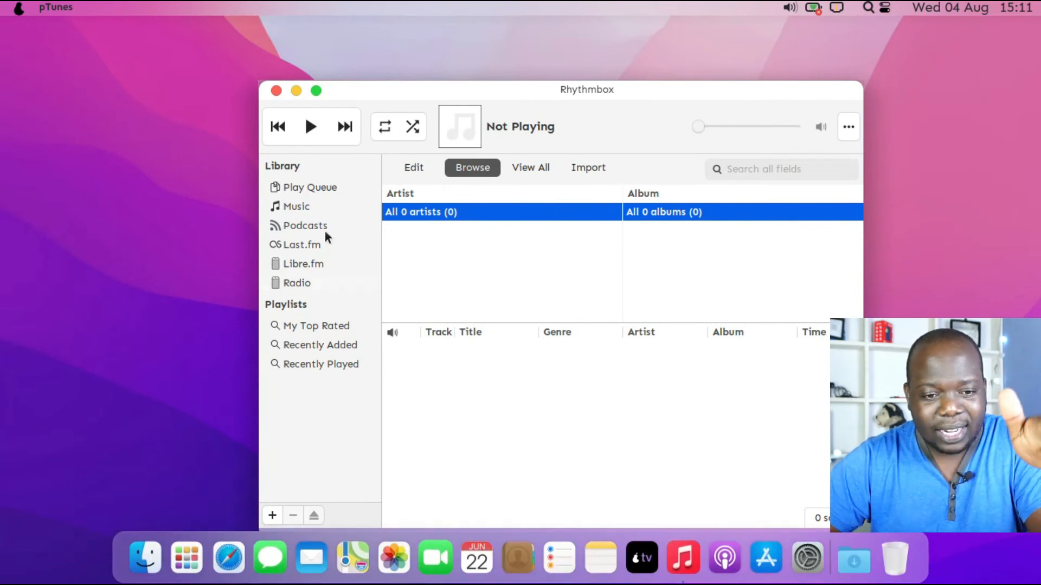
pyautogui.moveTo(501, 224)
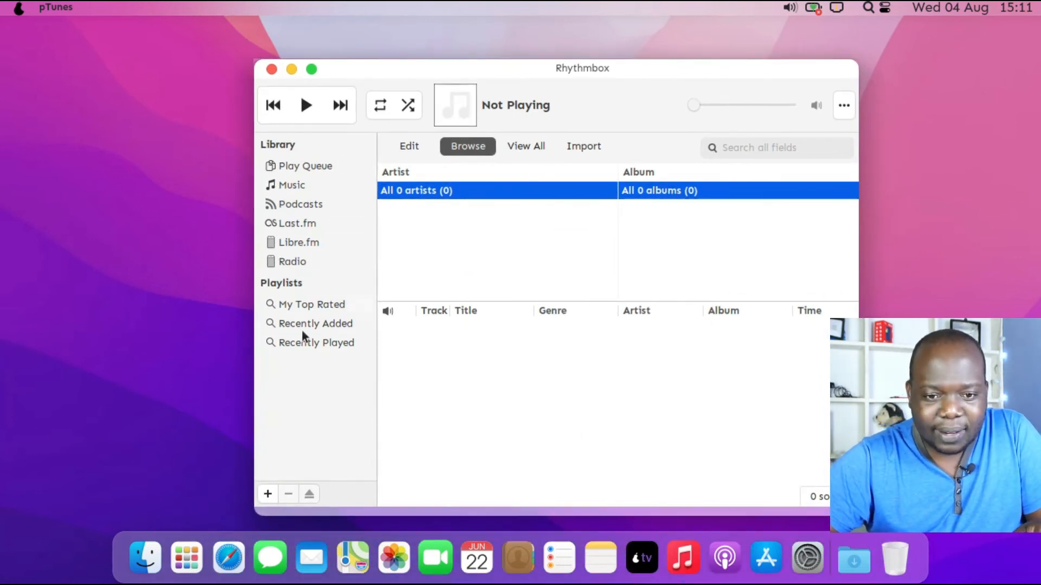
pyautogui.click(267, 494)
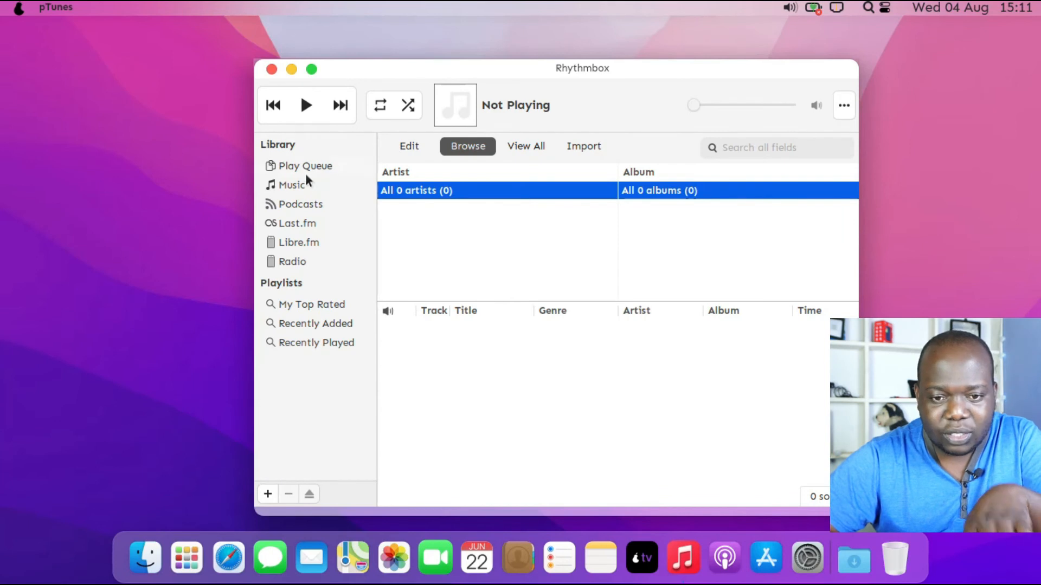
pyautogui.moveTo(652, 73)
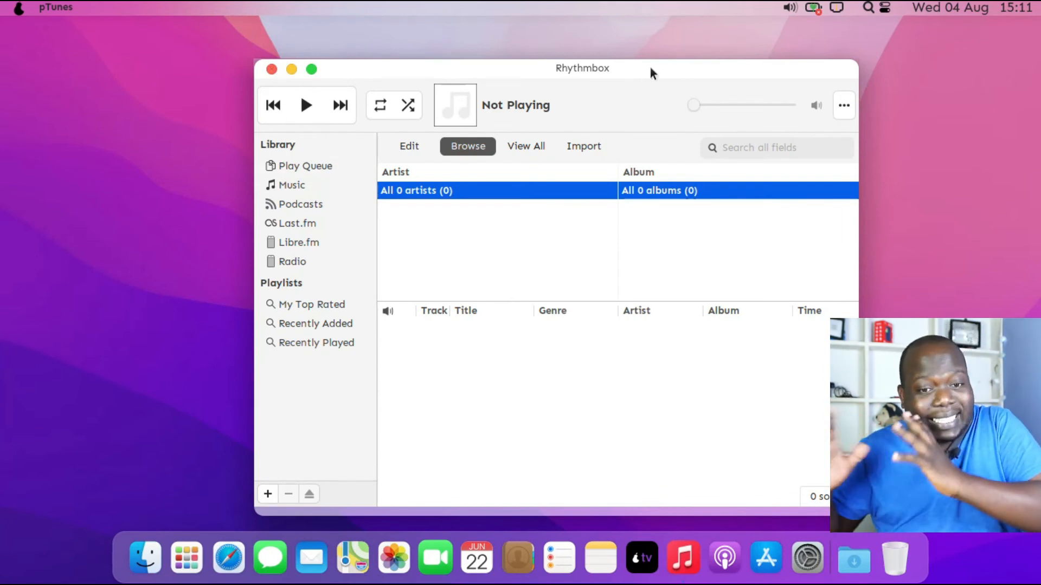
pyautogui.moveTo(582, 68); pyautogui.dragTo(559, 51)
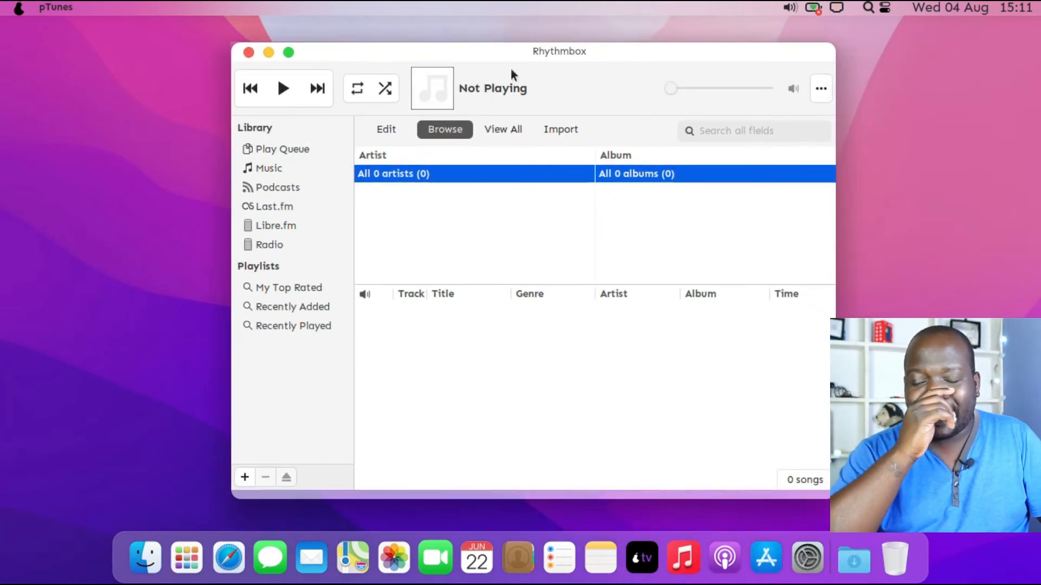
pyautogui.click(248, 52)
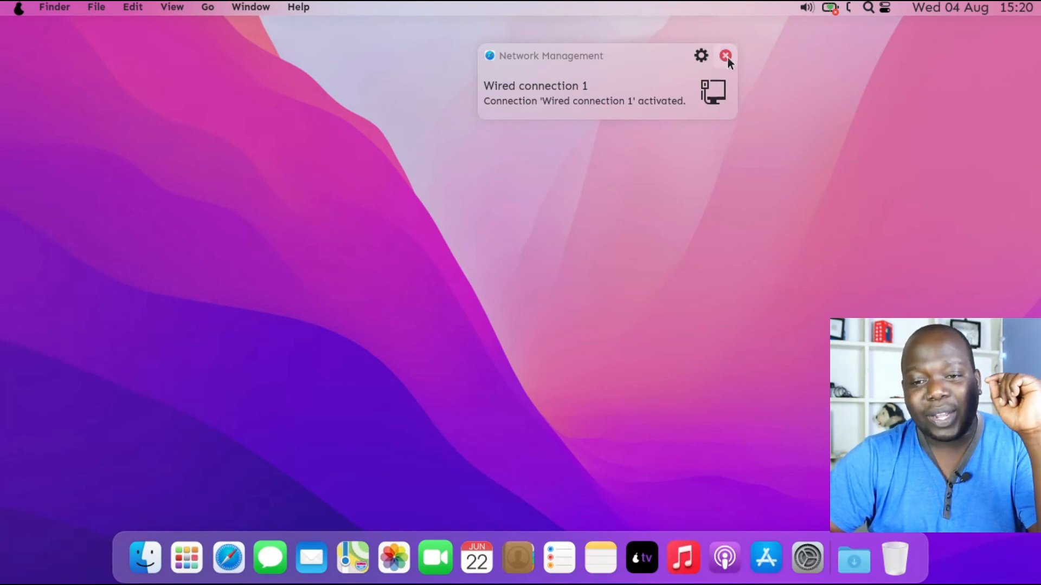
# Open the desktop's right-click options menu
pyautogui.rightClick(316, 170)
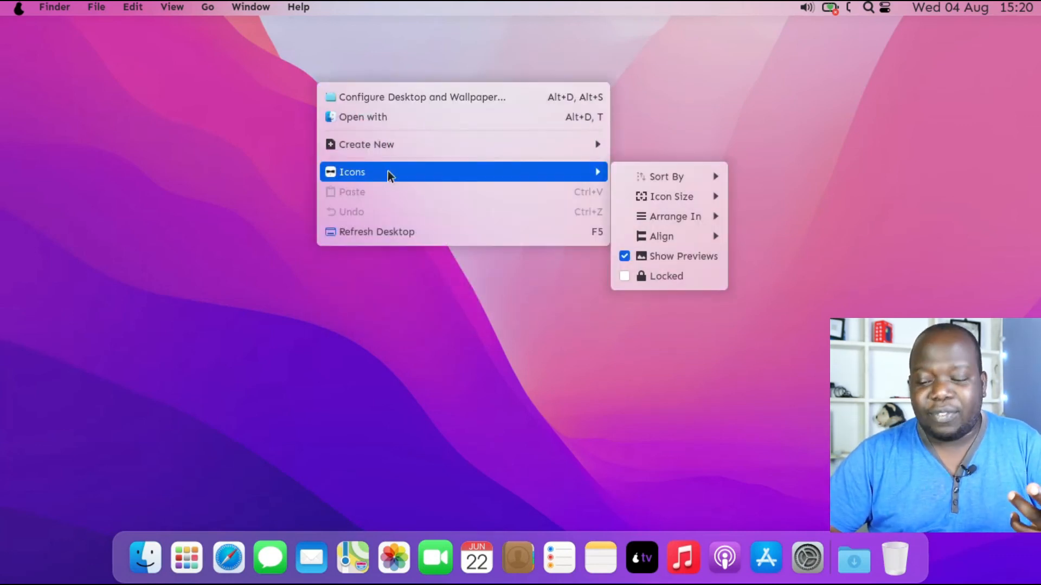
pyautogui.moveTo(663, 175)
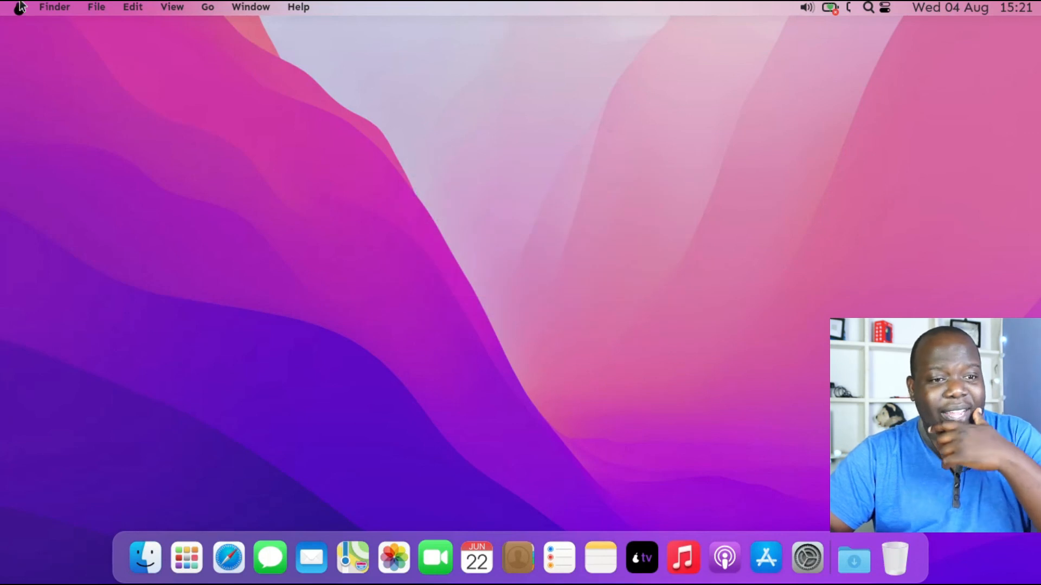
# Choose Shut Down from the pear logo system menu
pyautogui.click(18, 7)
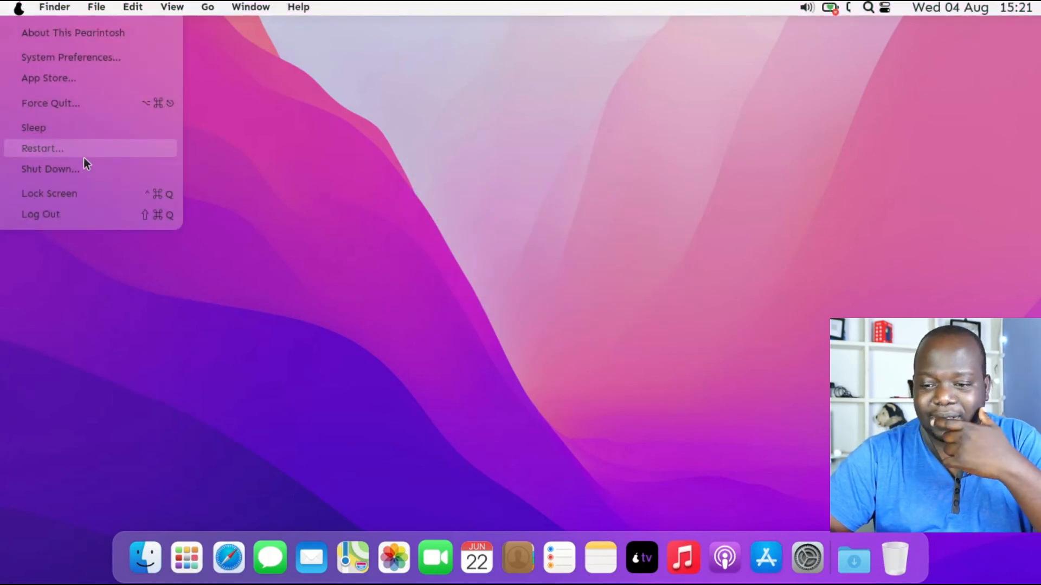
pyautogui.click(42, 148)
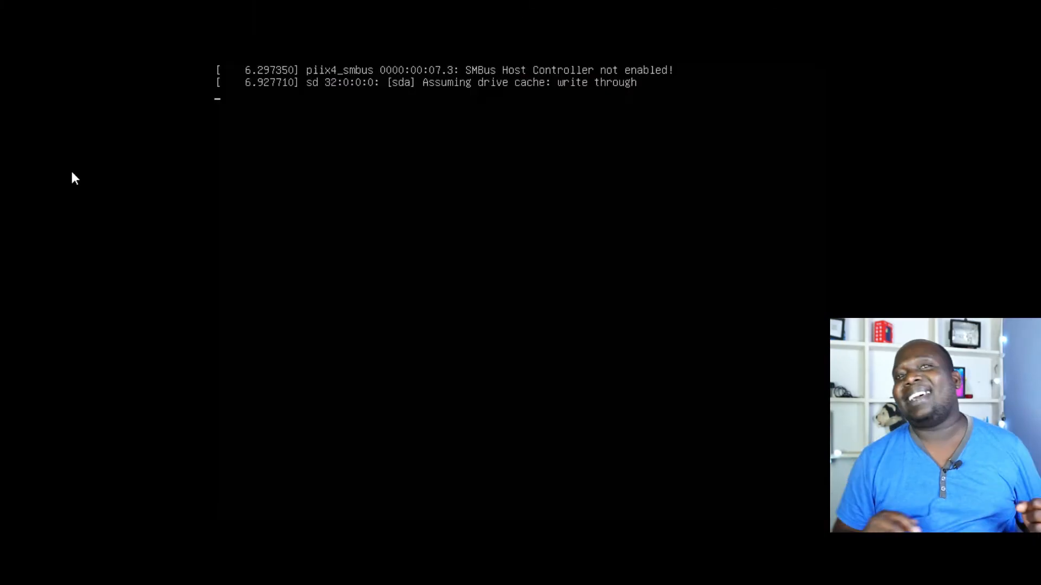